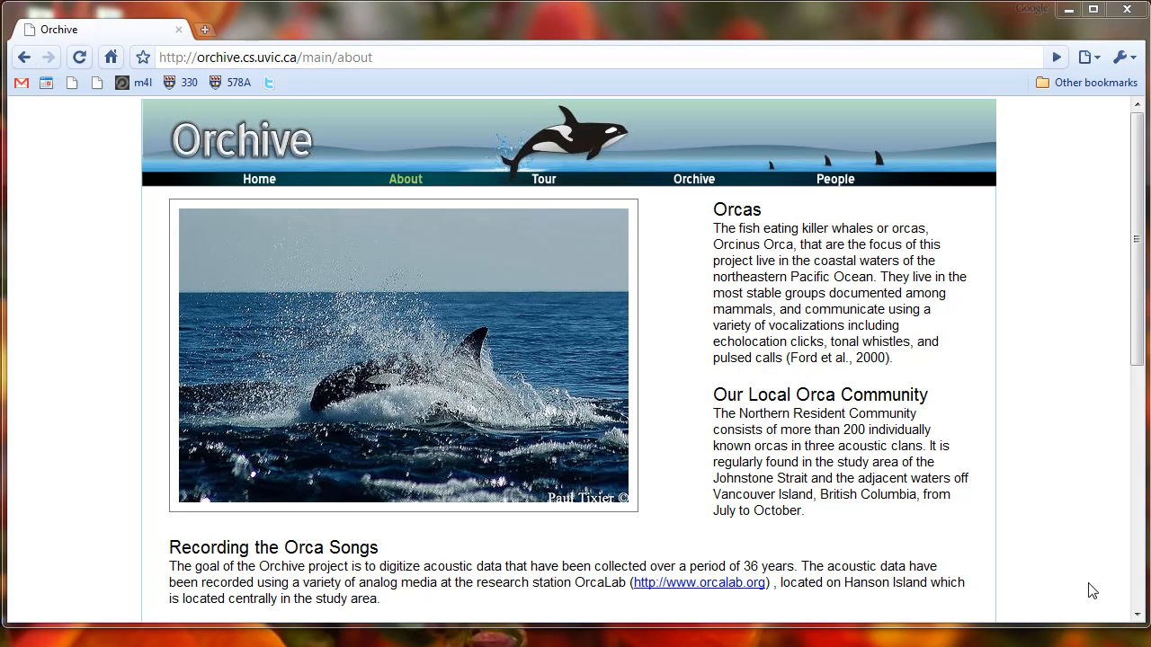
mouse_move(693, 179)
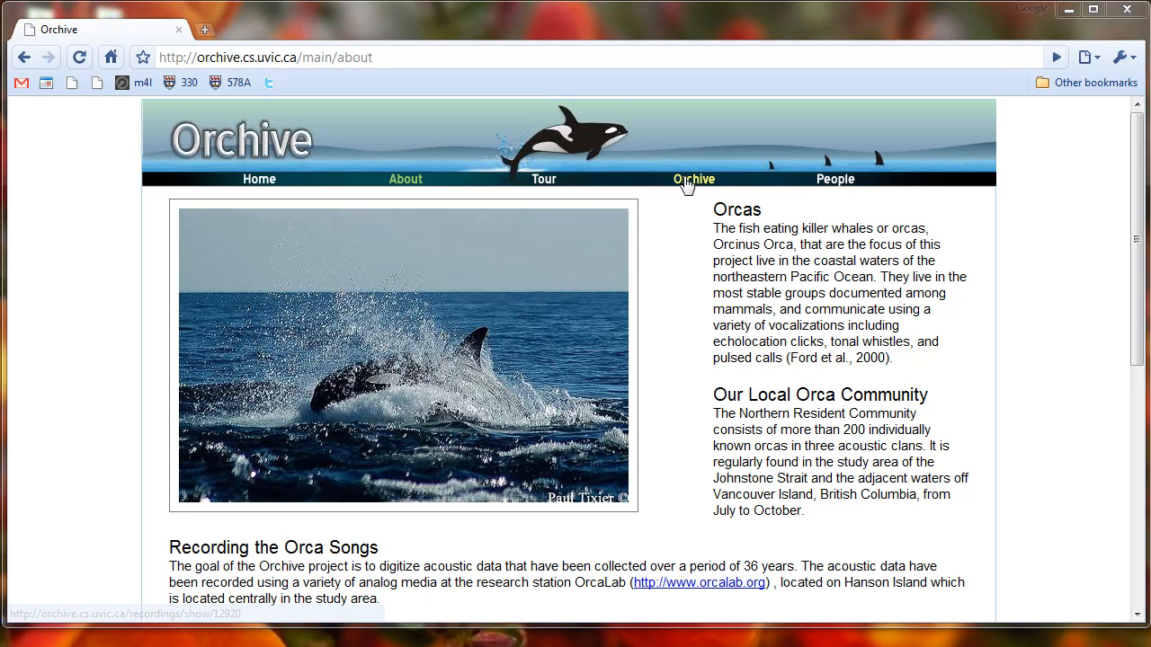
Open the Orchive recording viewer from the site navigation bar.
left_click(693, 179)
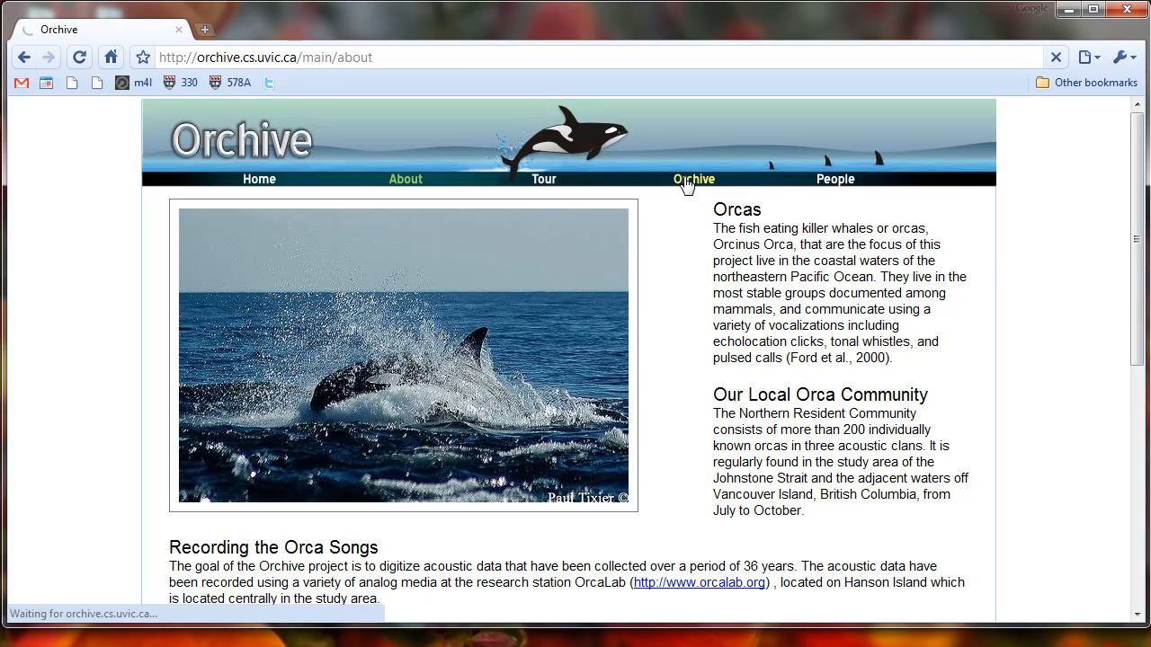
left_click(694, 179)
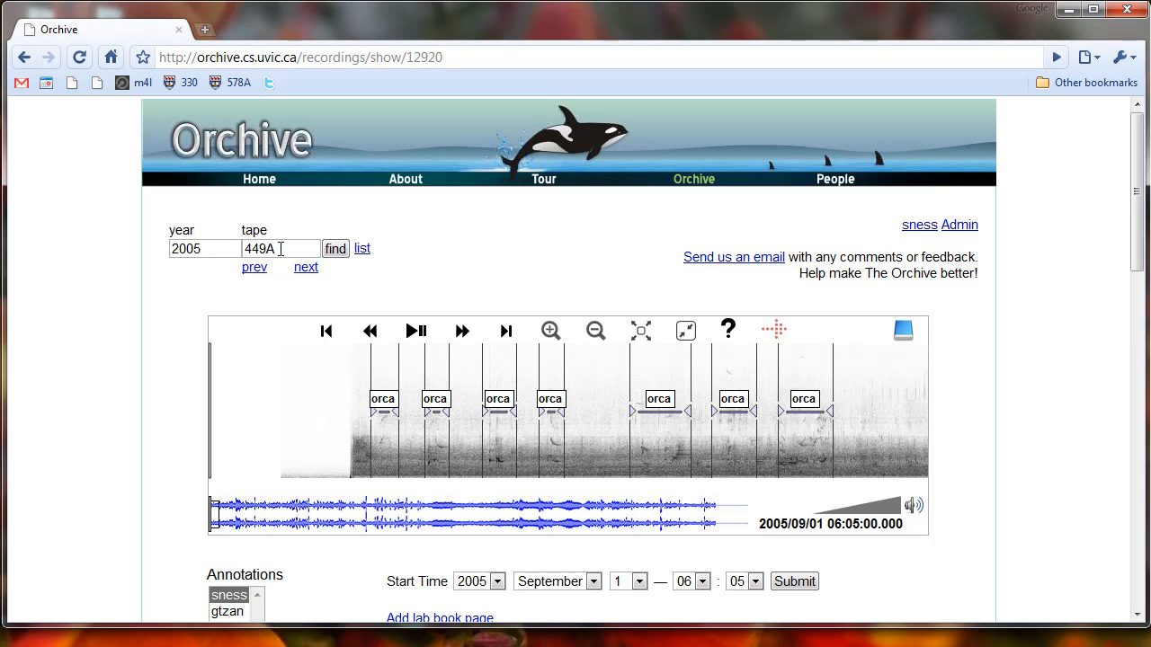
mouse_move(764, 528)
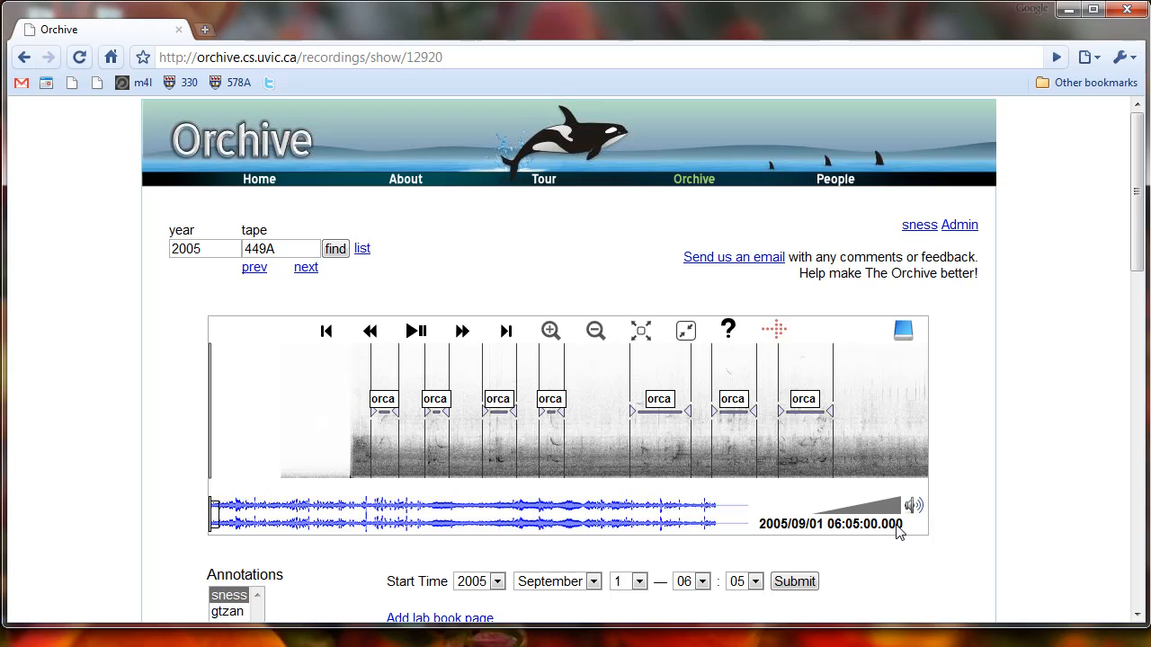
mouse_move(794, 528)
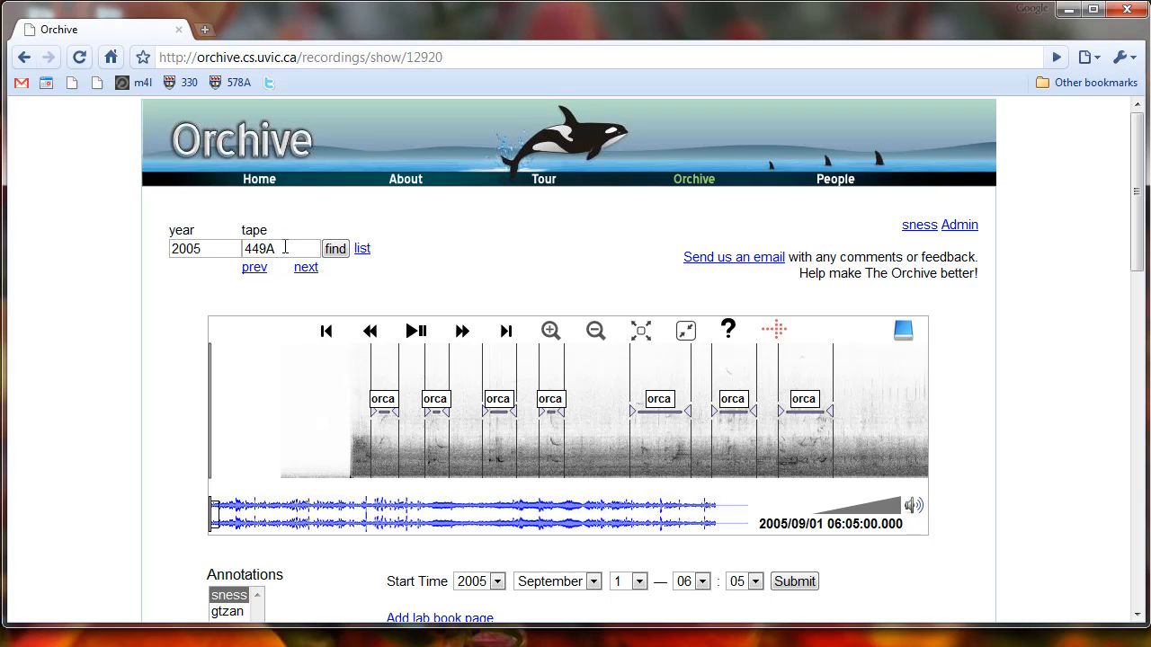
Replace the tape number with 550 to load recording 2005 550A.
double_click(258, 248)
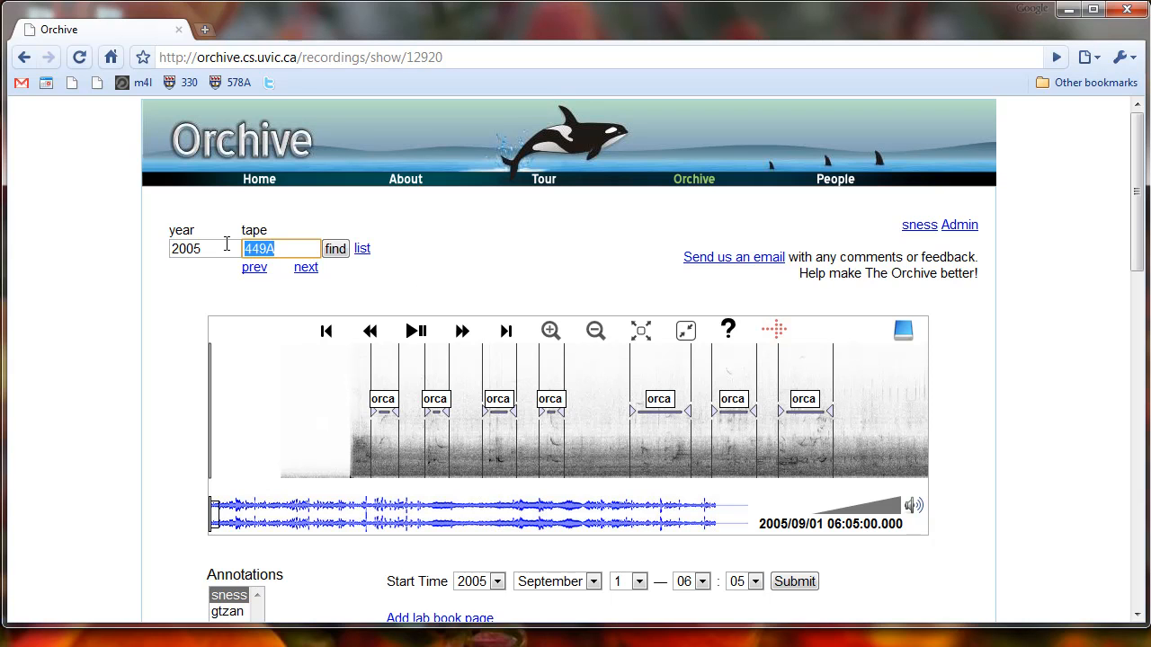
type("550A")
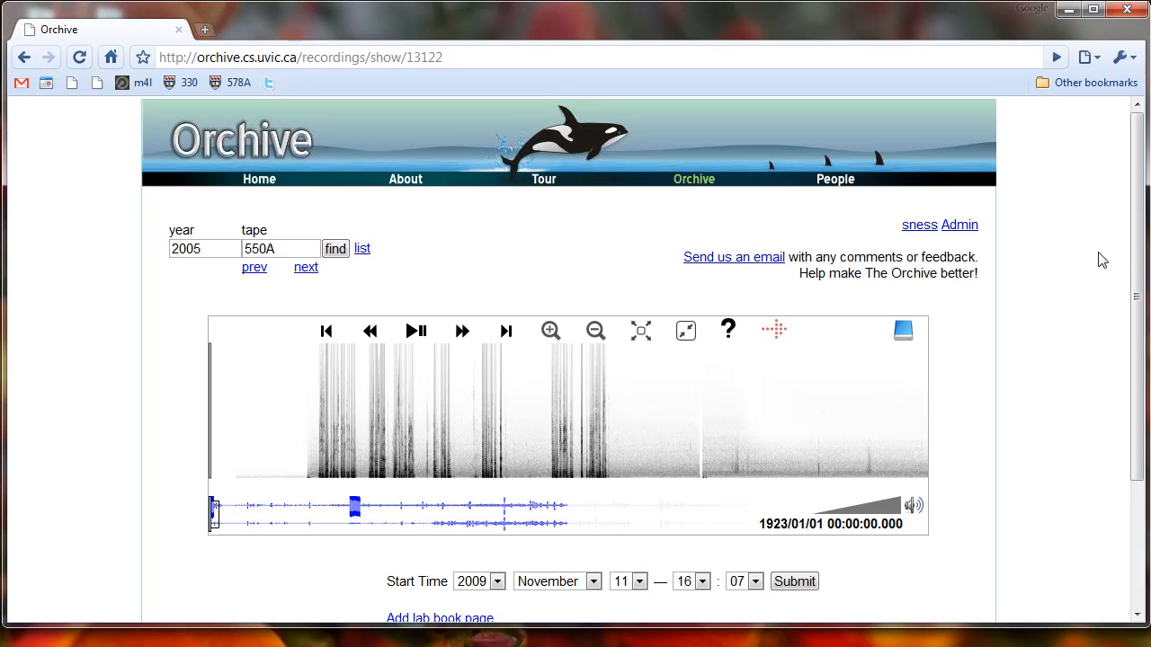
scroll("down", 3)
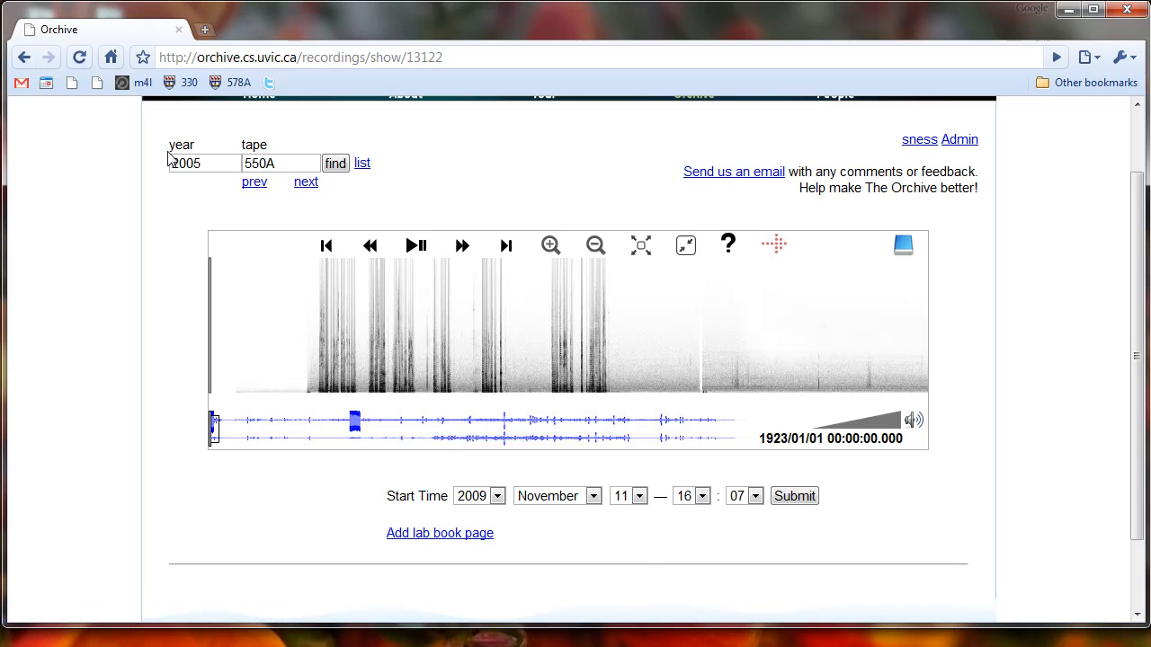
mouse_move(483, 540)
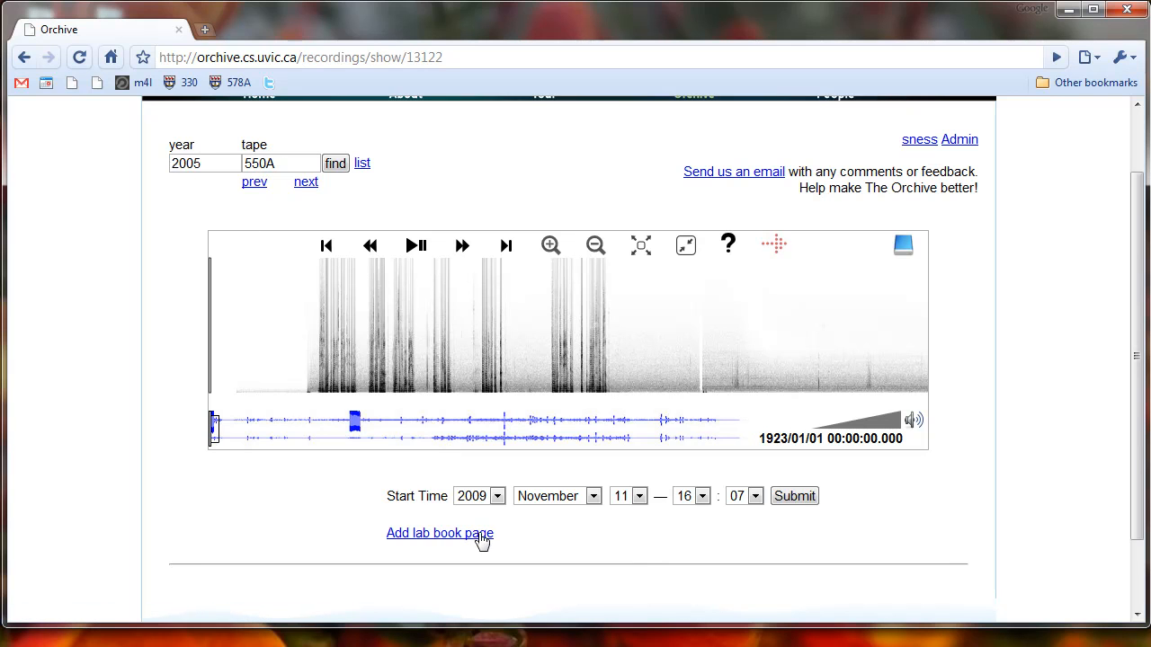
Start adding a lab book page, list 2005 lab books, and open sep0905_sep1305.
left_click(439, 532)
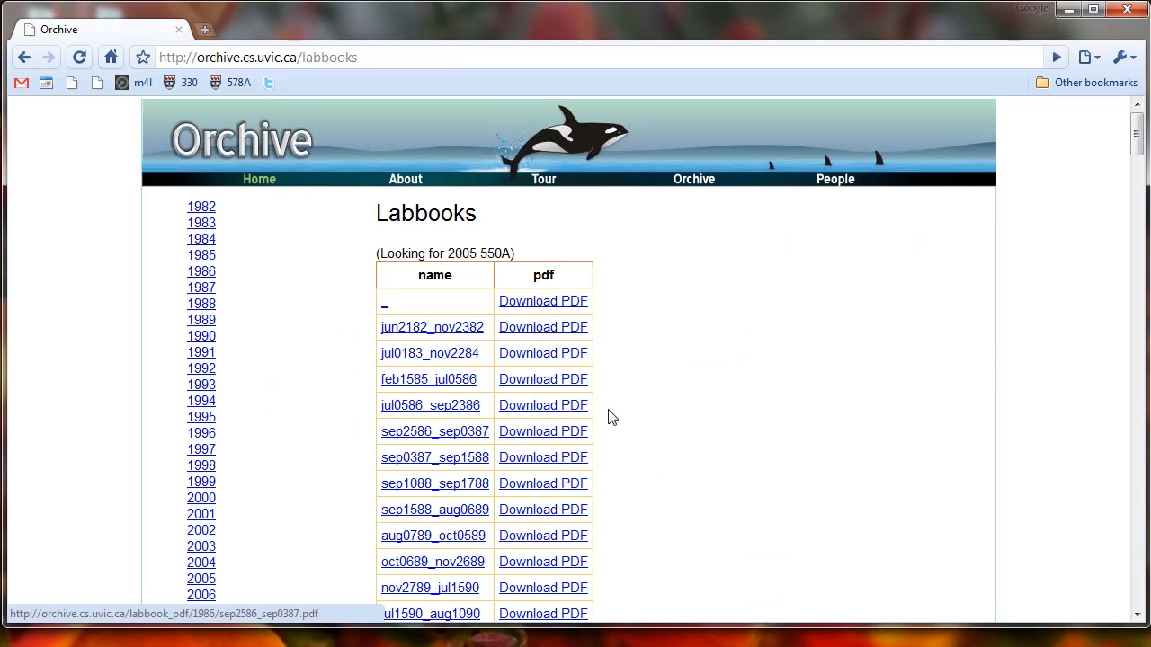
scroll("down", 3)
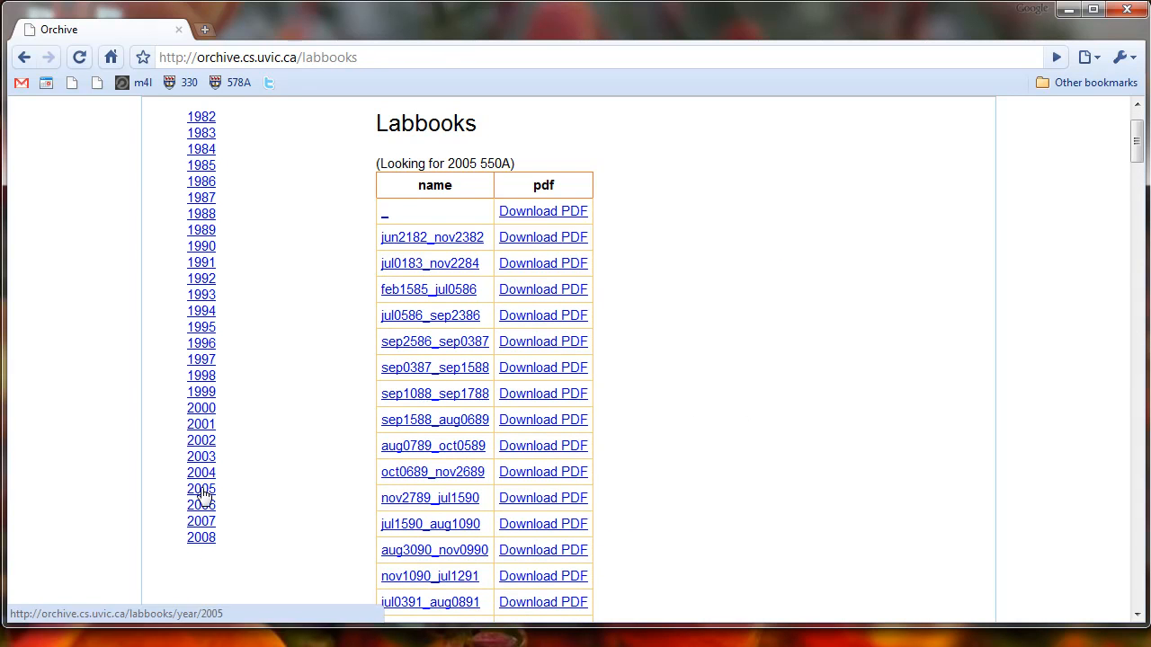
left_click(201, 488)
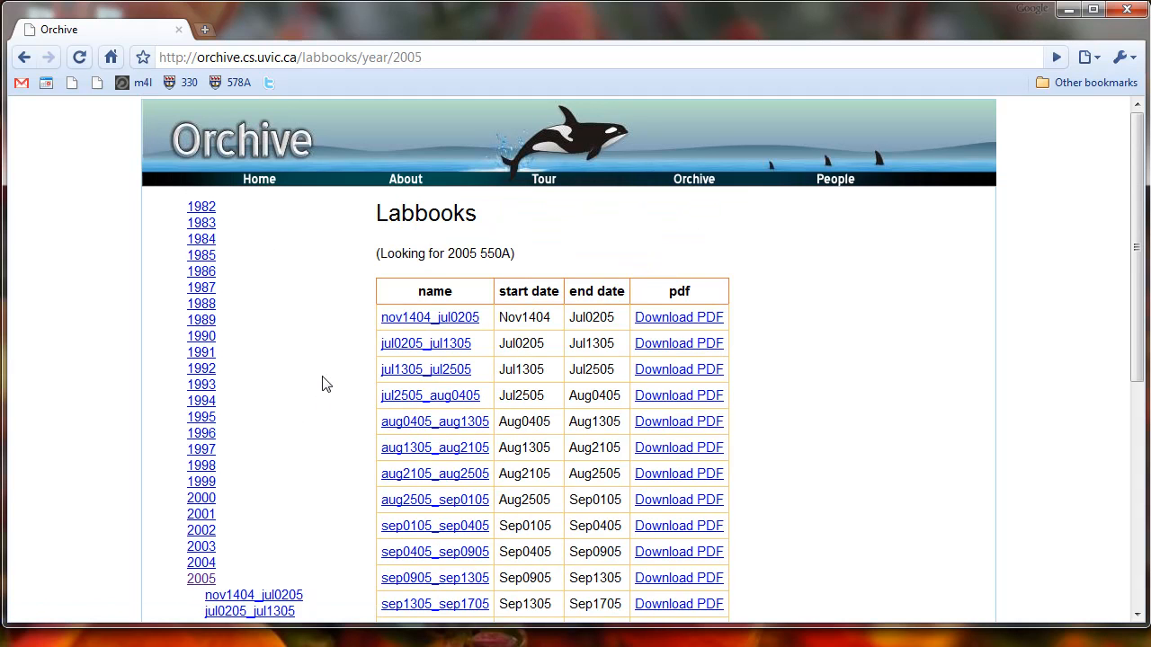
scroll("down", 3)
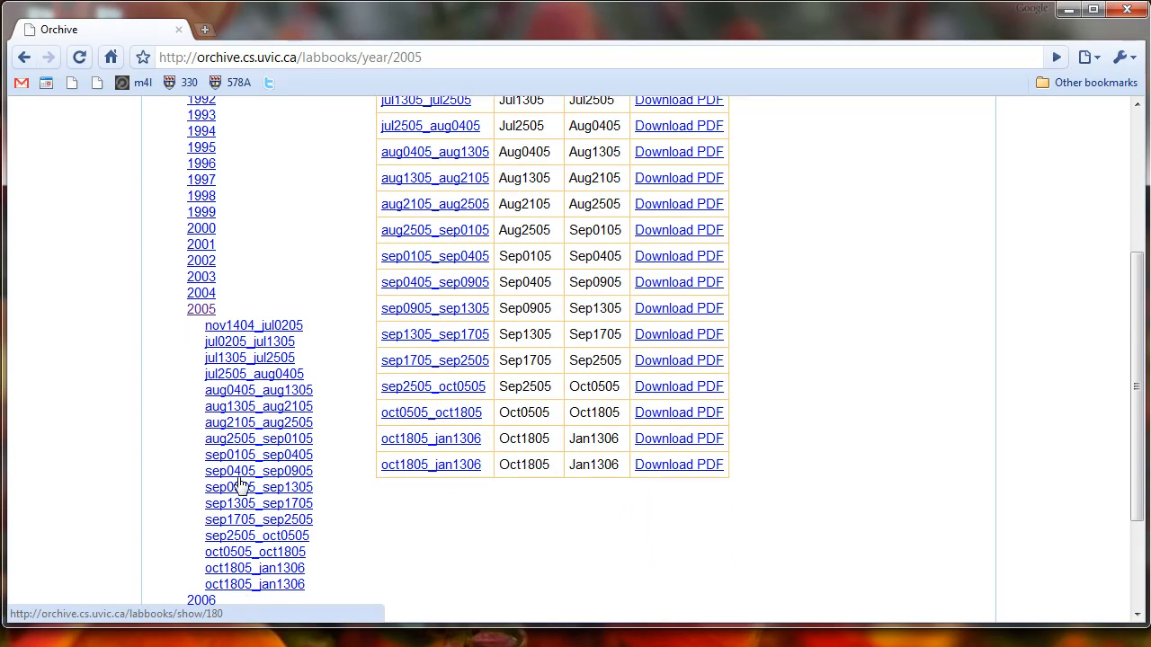
mouse_move(260, 493)
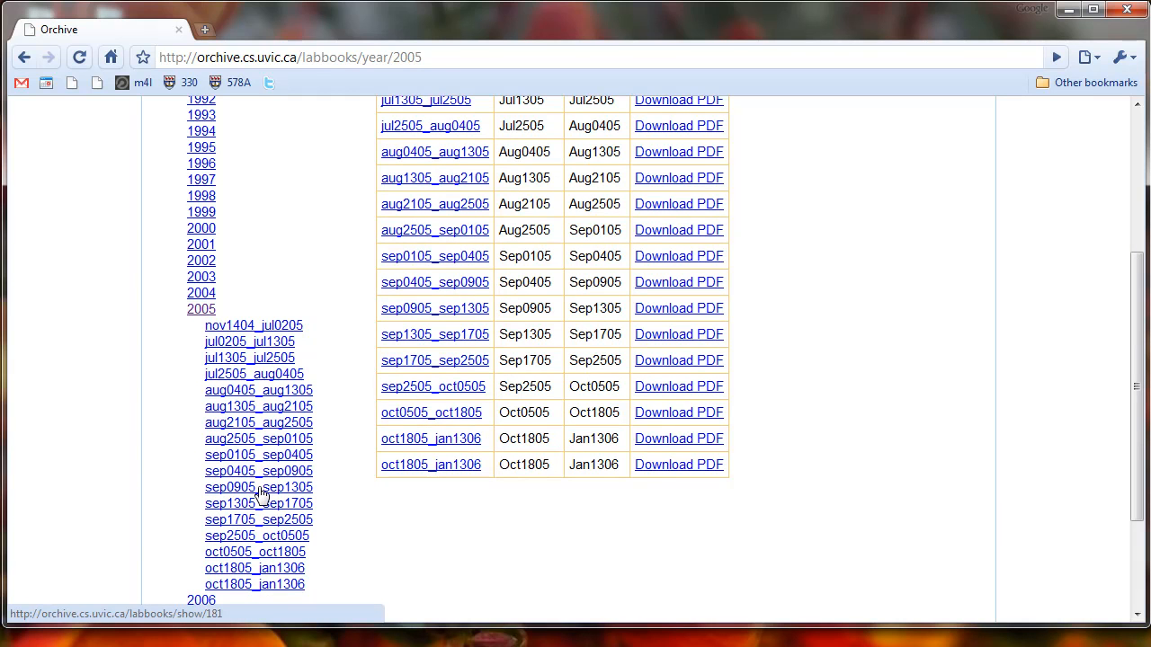
left_click(258, 487)
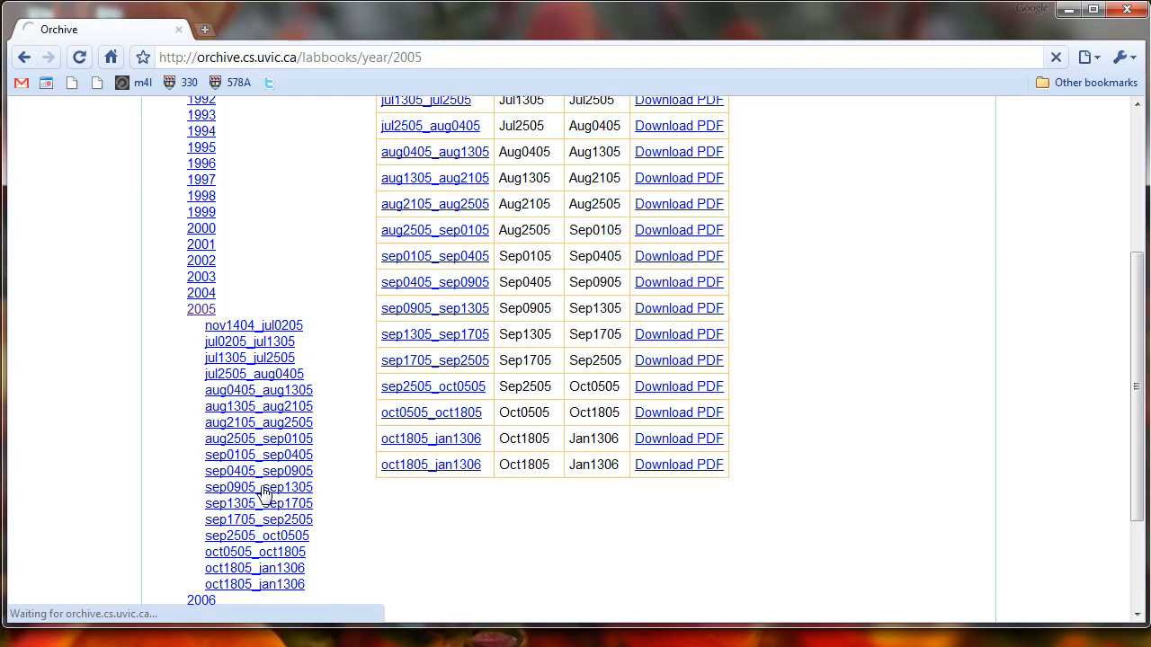
left_click(258, 486)
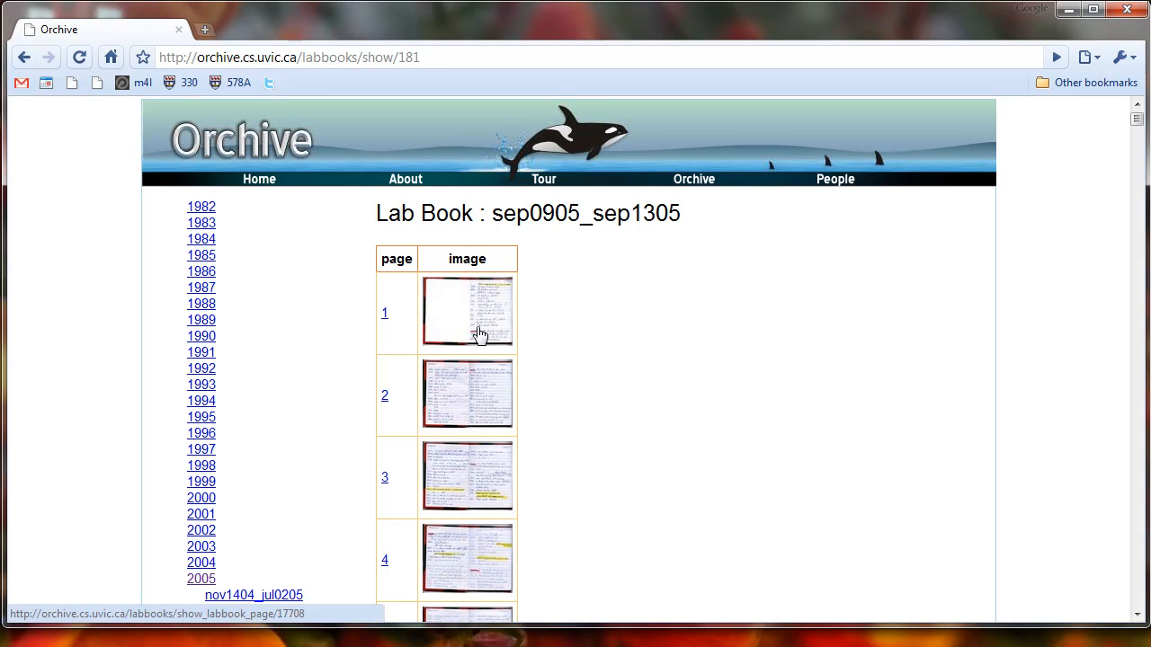
Open page 1 of lab book sep0905_sep1305 full size and scroll through it.
left_click(466, 312)
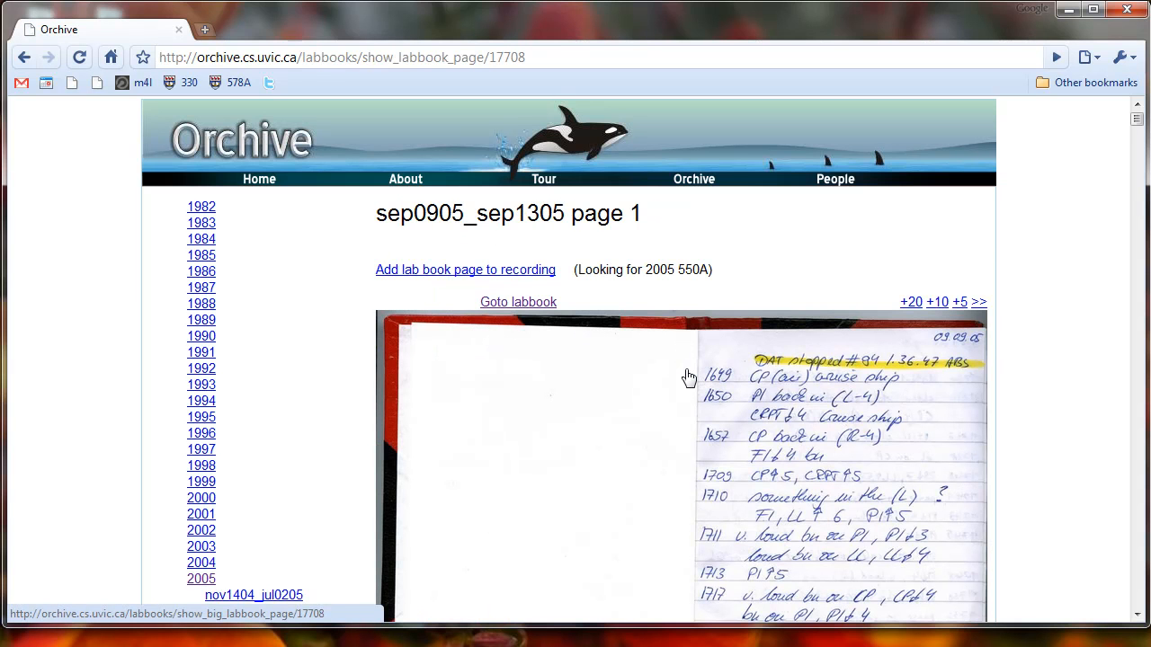
scroll("down", 3)
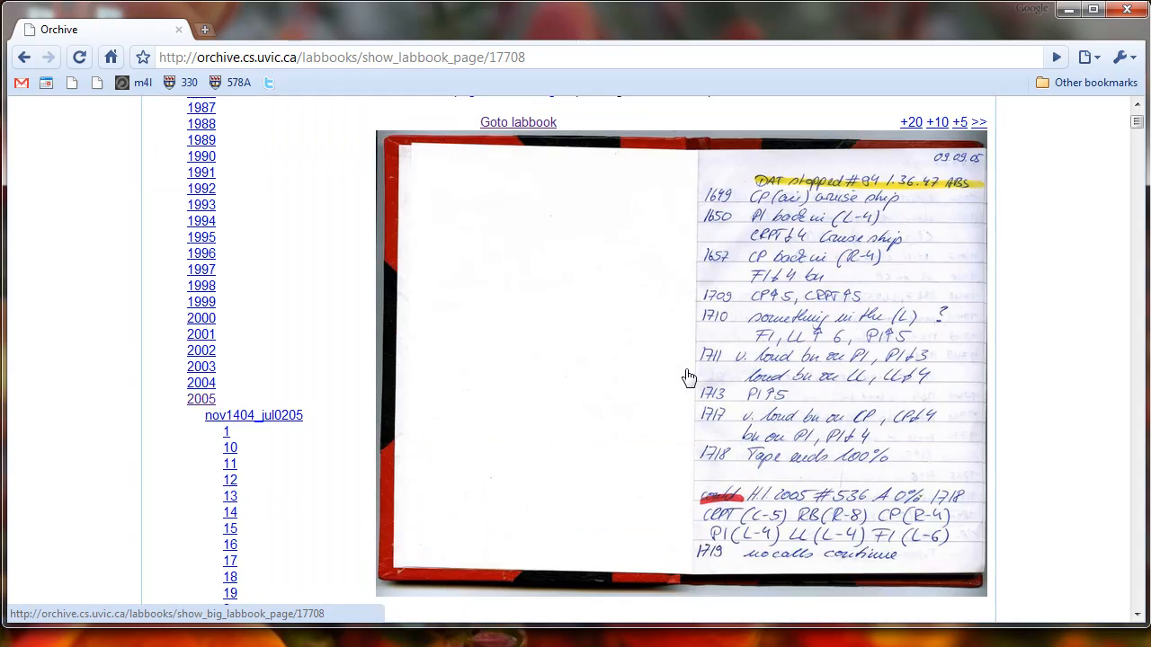
mouse_move(832, 510)
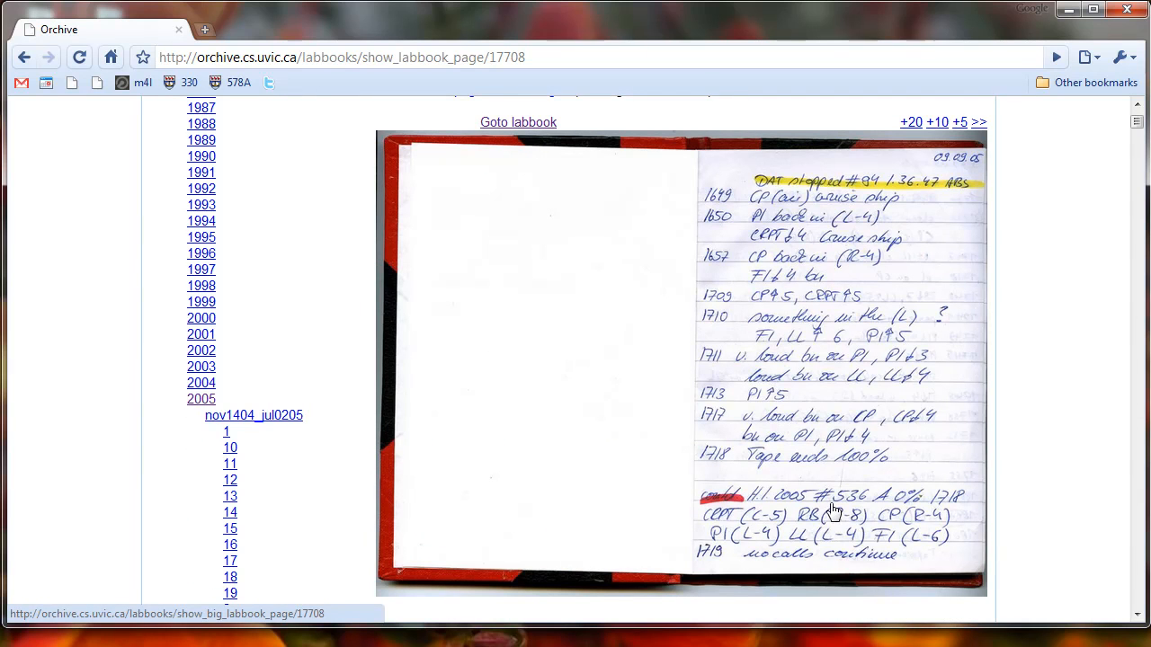
mouse_move(861, 514)
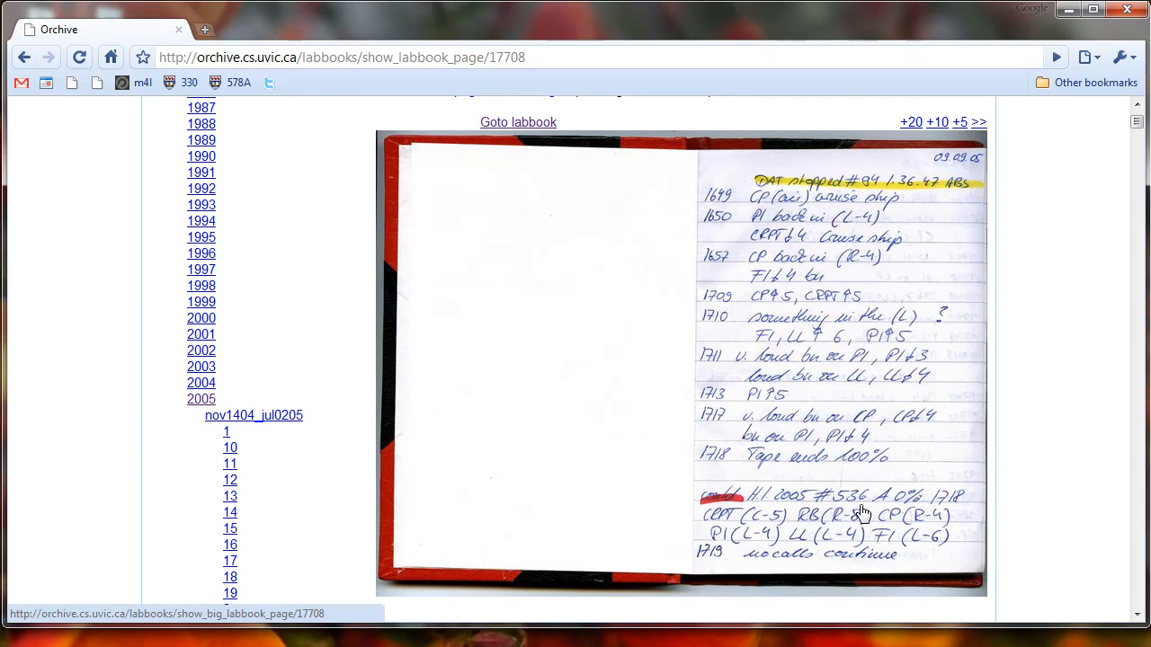
mouse_move(794, 506)
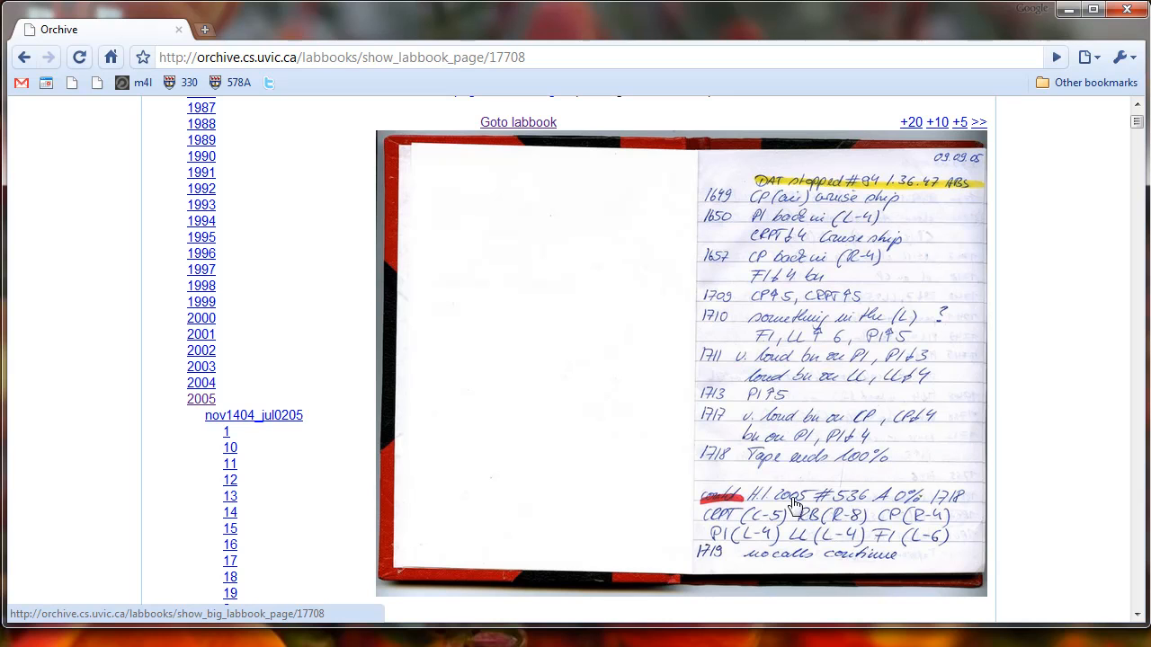
mouse_move(845, 504)
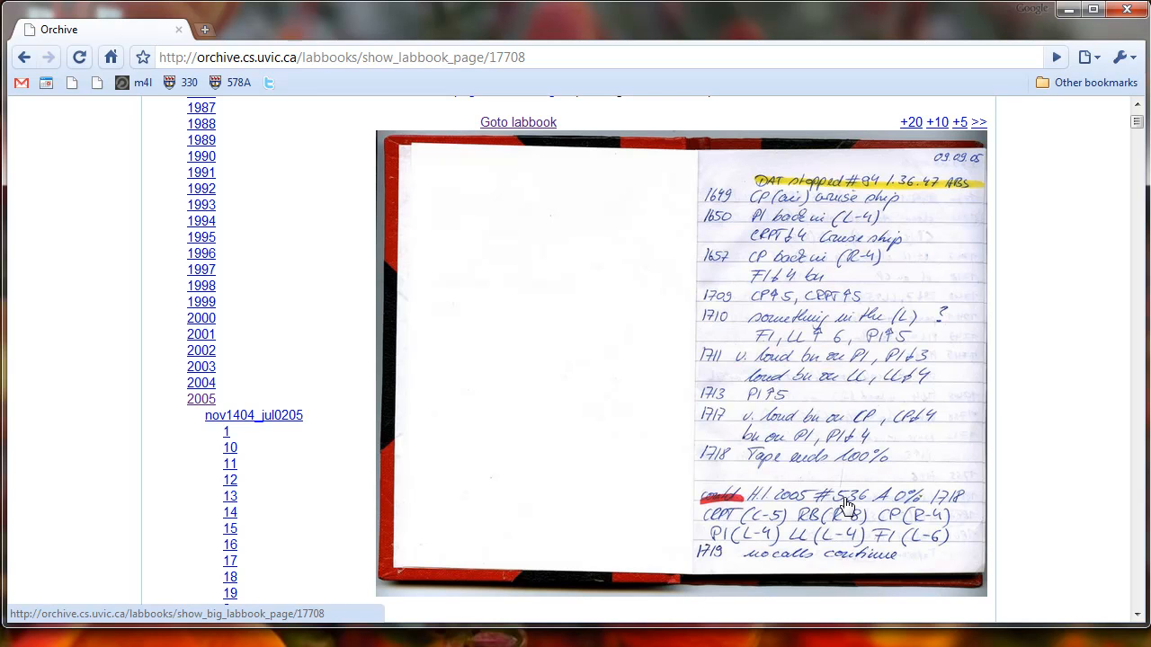
mouse_move(943, 501)
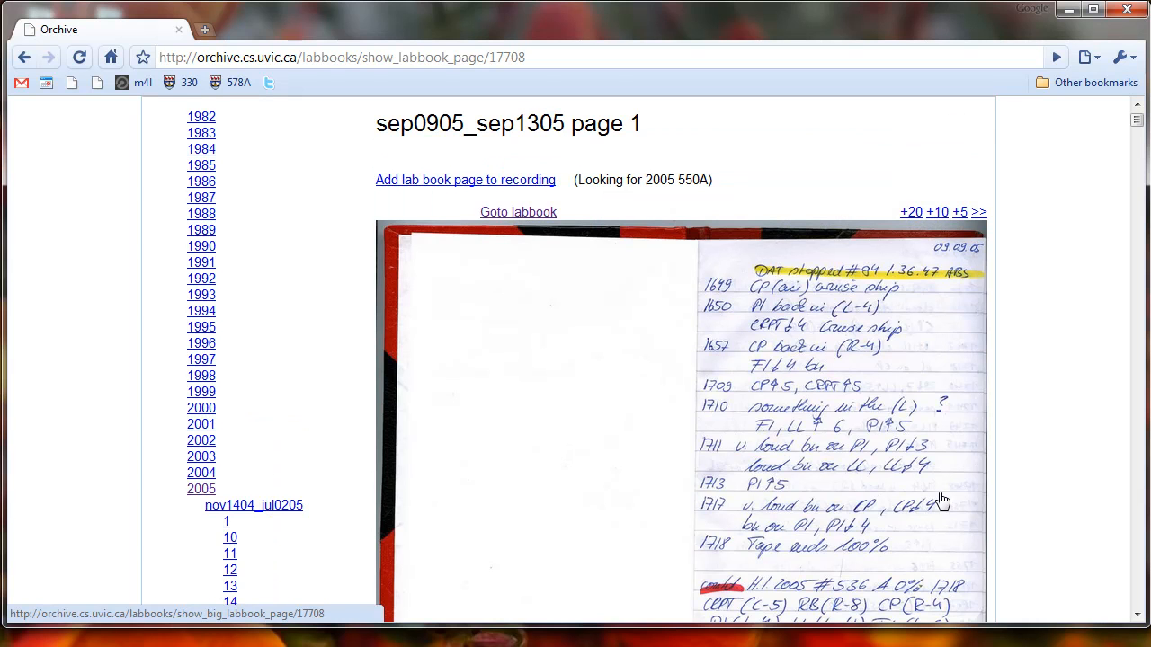
mouse_move(966, 211)
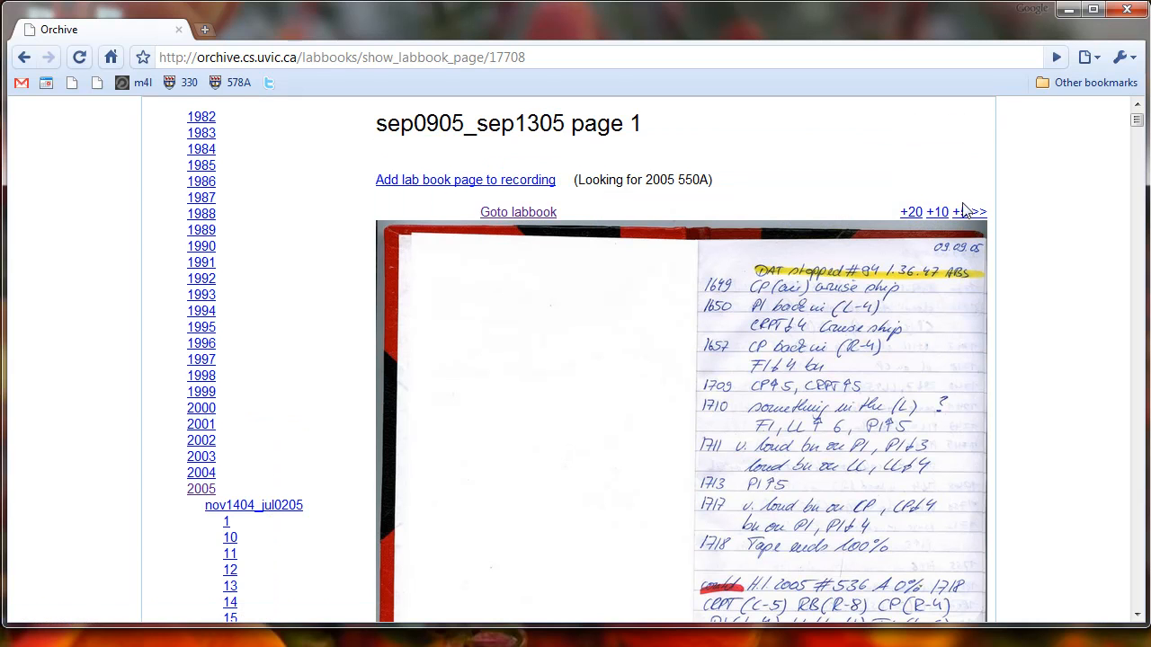
mouse_move(959, 212)
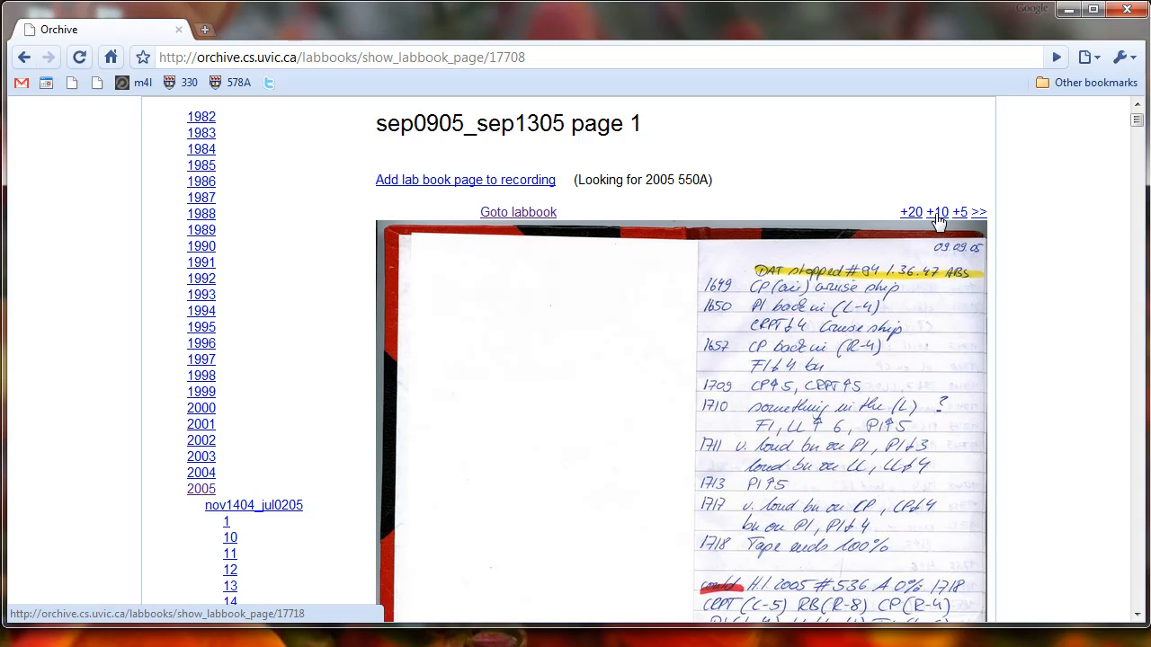
Jump ahead ten pages at a time, then back one to page 24 with #550 A.
left_click(938, 212)
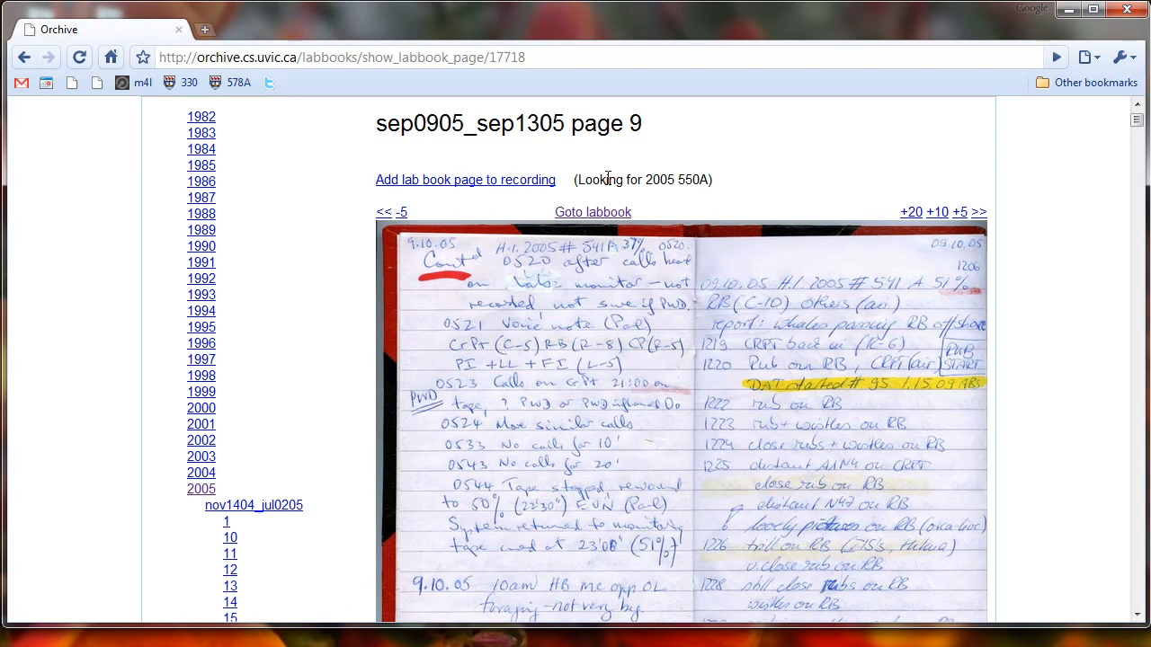
mouse_move(568, 179)
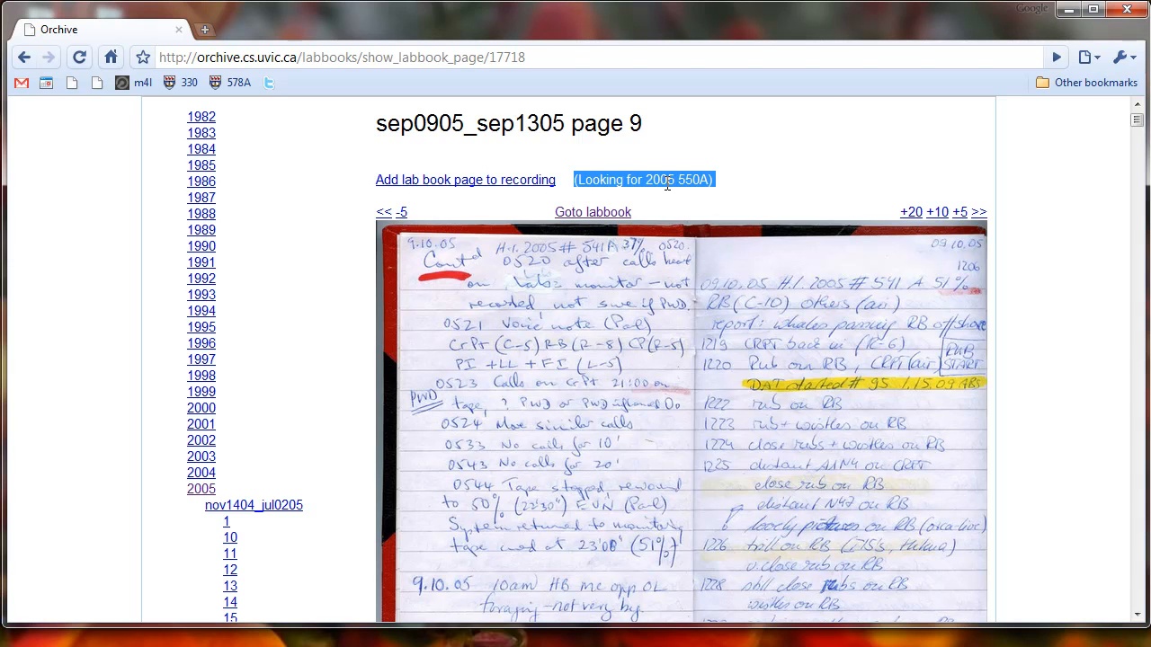
mouse_move(737, 192)
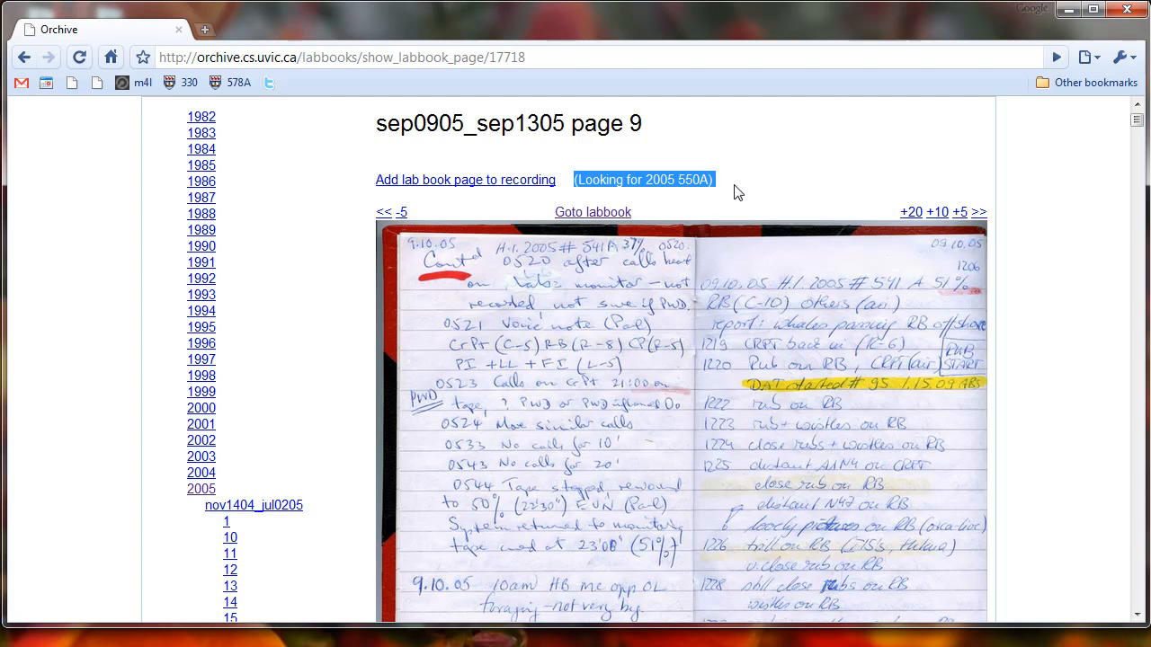
scroll("down", 3)
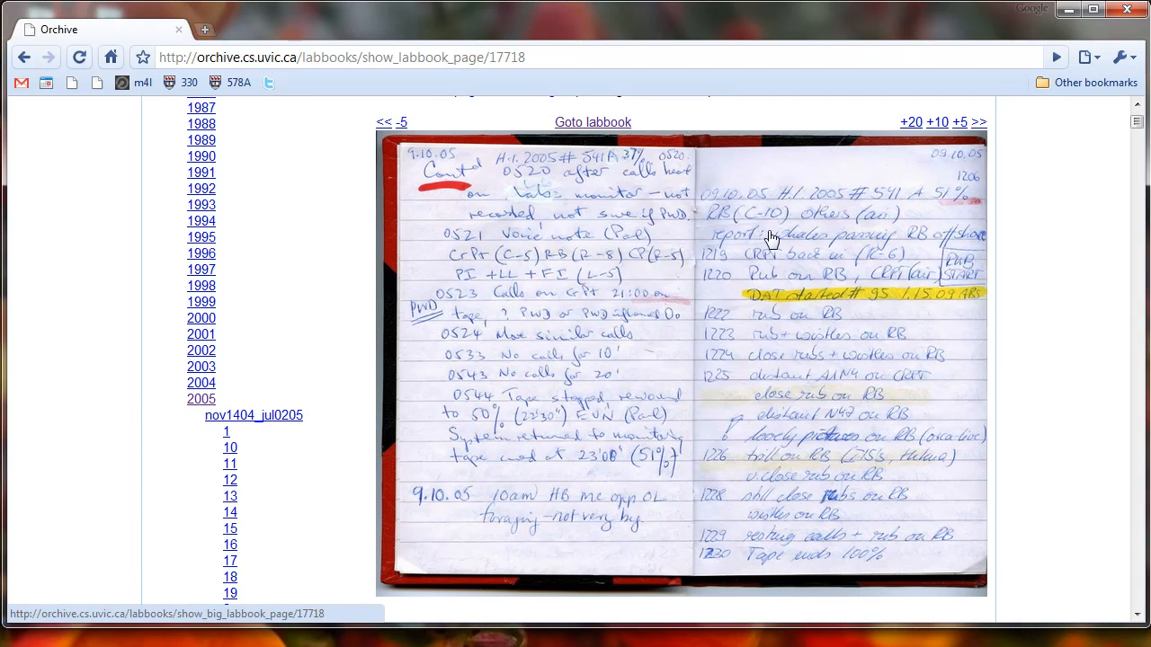
mouse_move(897, 204)
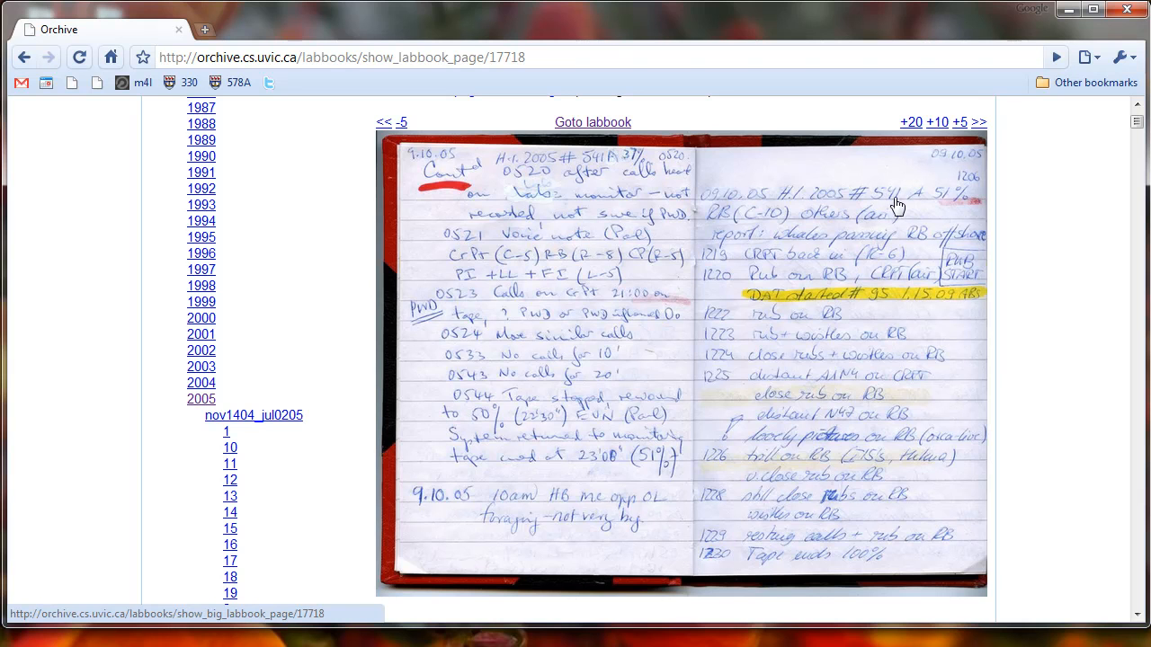
left_click(935, 121)
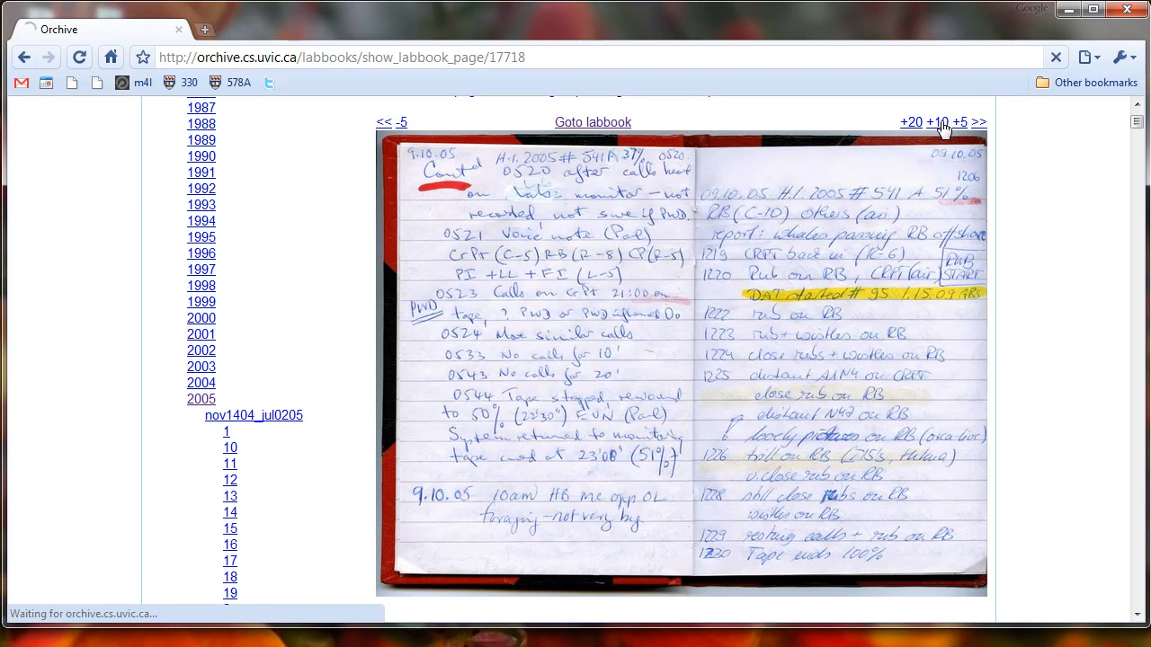
left_click(936, 121)
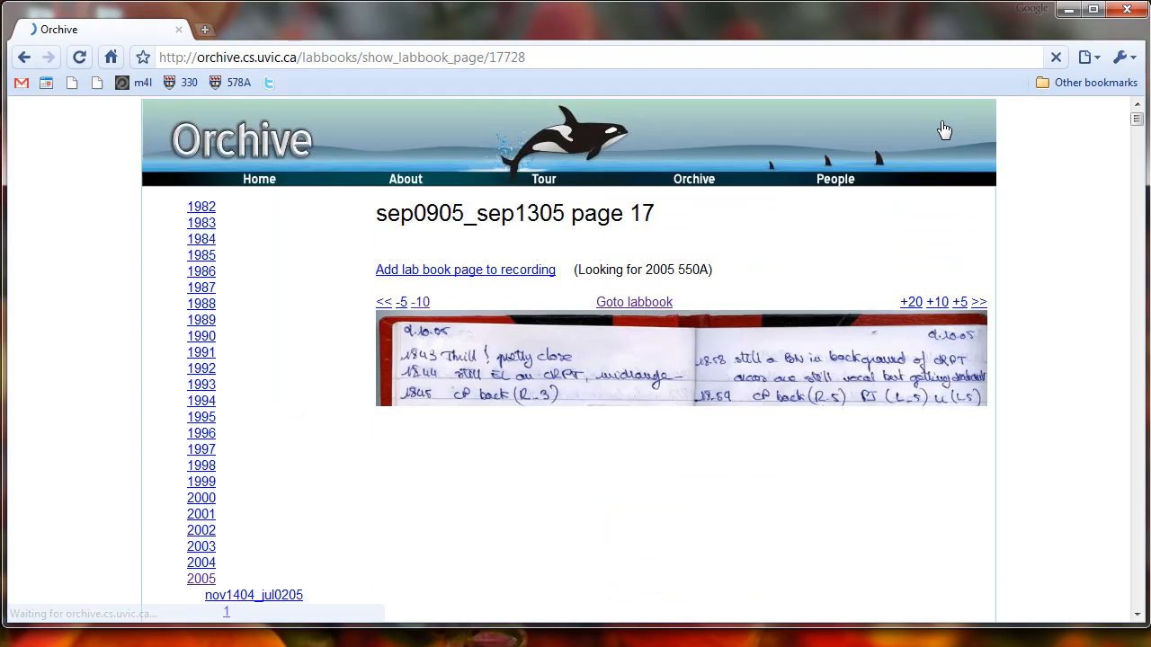
scroll("down", 3)
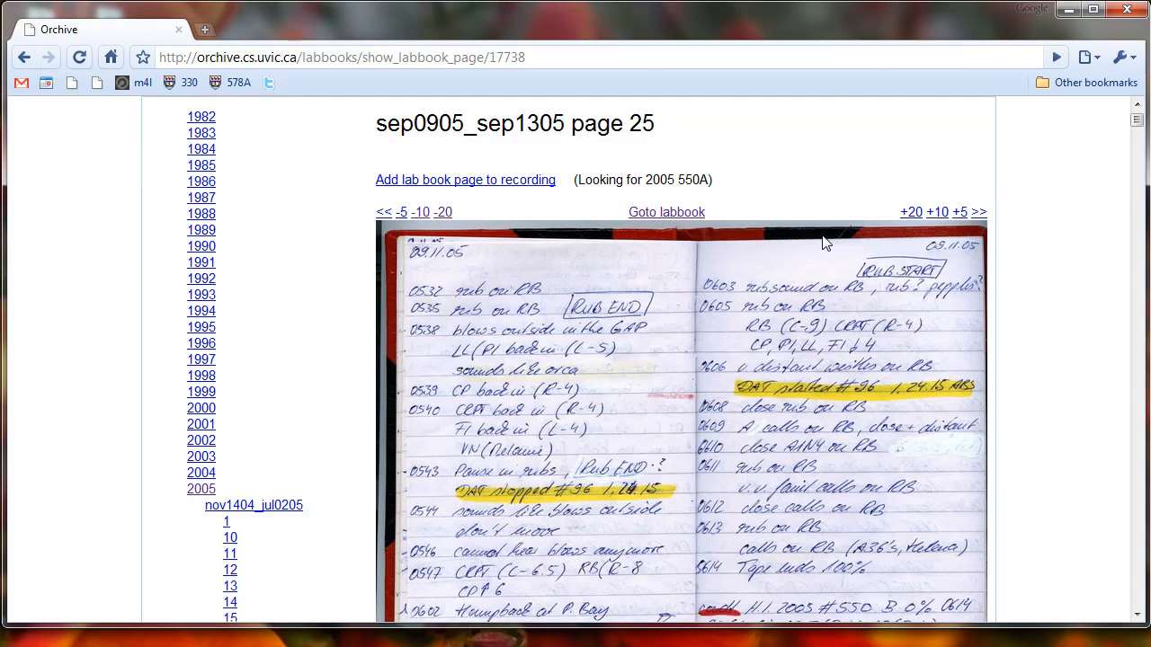
scroll("down", 3)
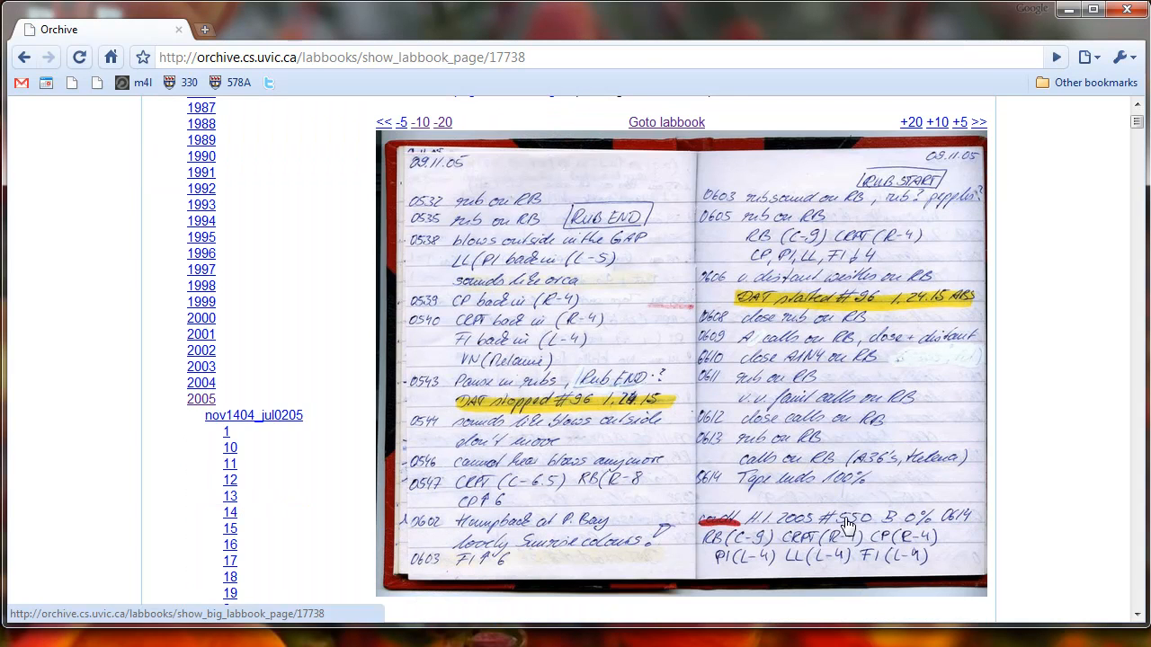
mouse_move(693, 328)
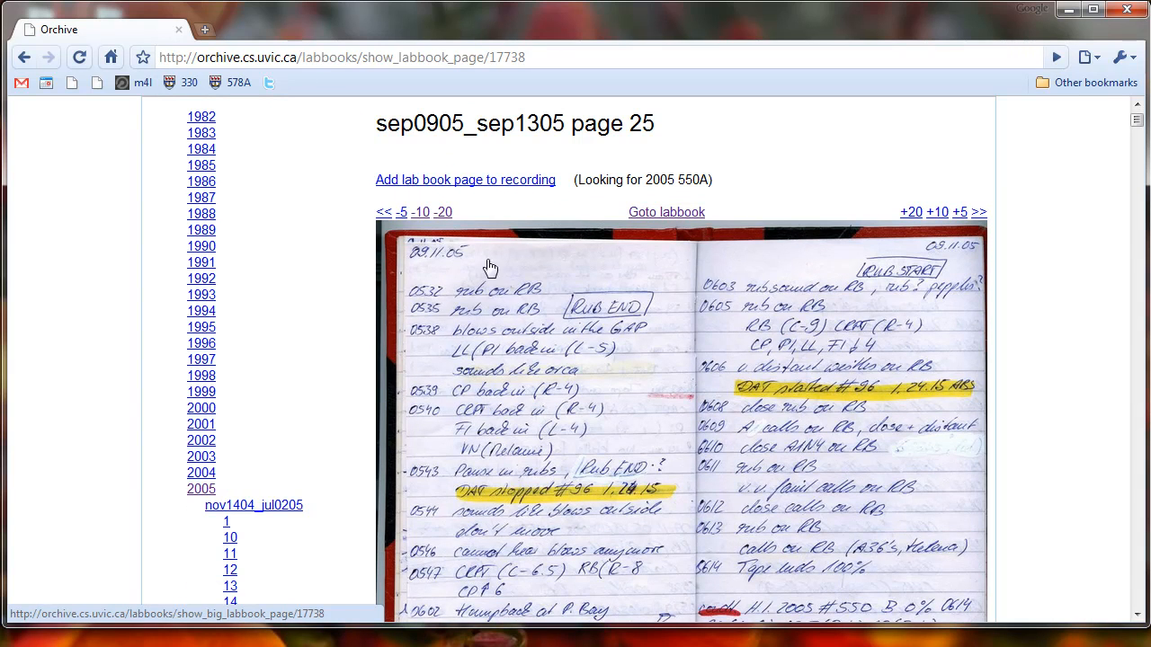
left_click(383, 212)
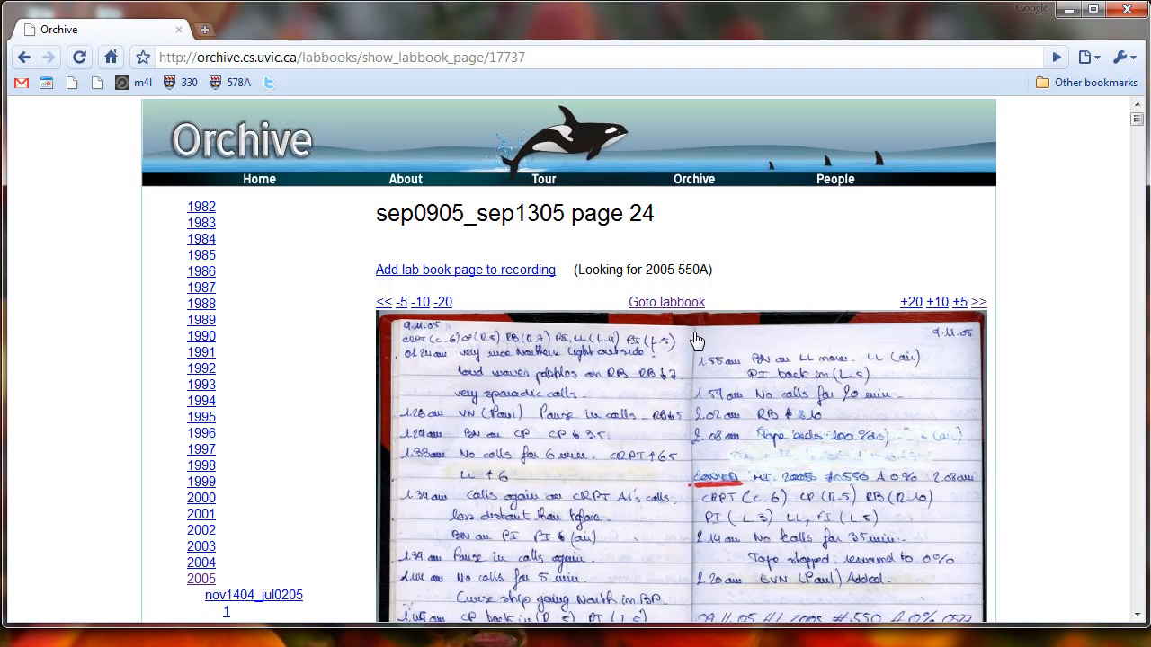
scroll("down", 3)
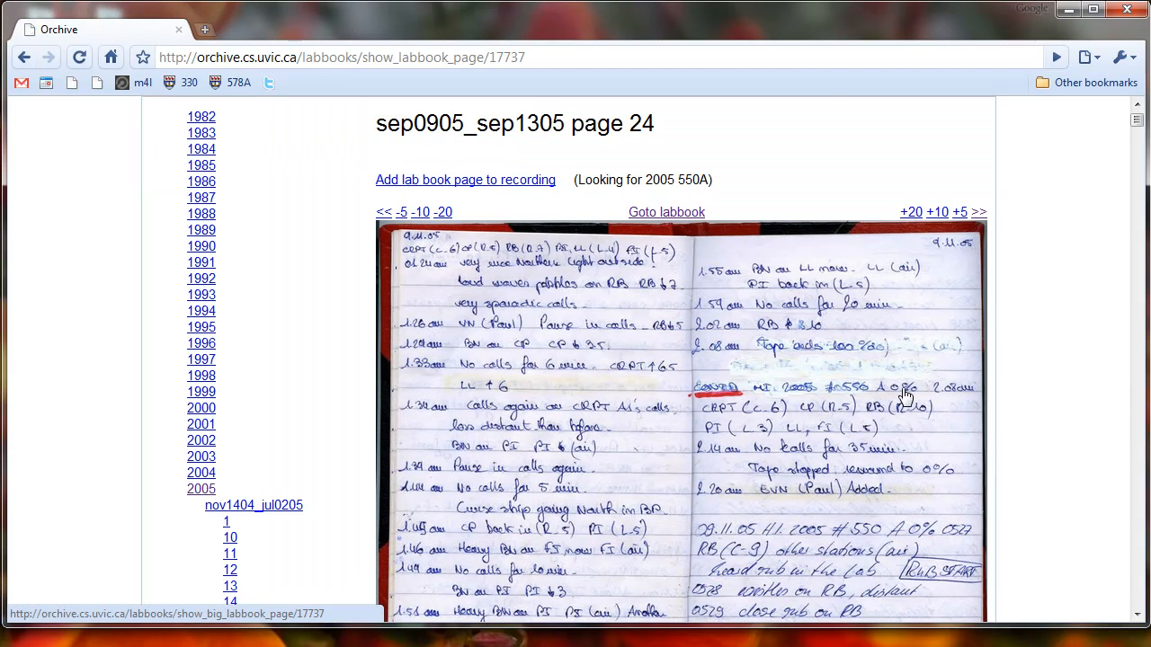
mouse_move(820, 466)
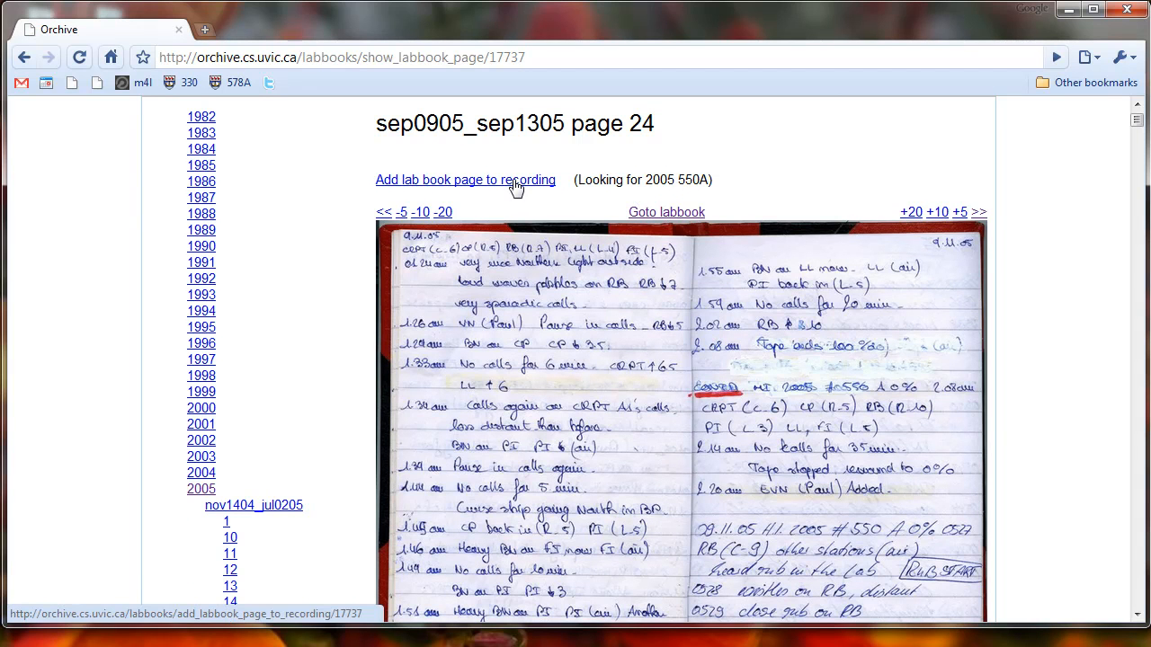
Attach lab book page 24 to recording 550A and scroll through the attached scan.
left_click(465, 179)
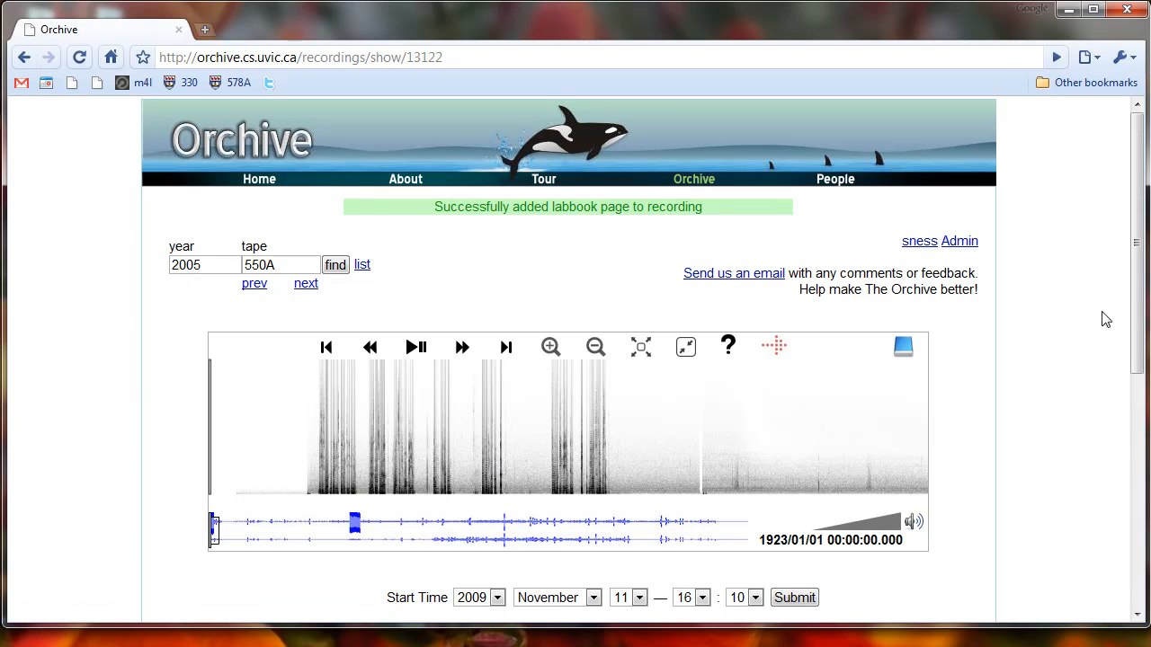
scroll("down", 3)
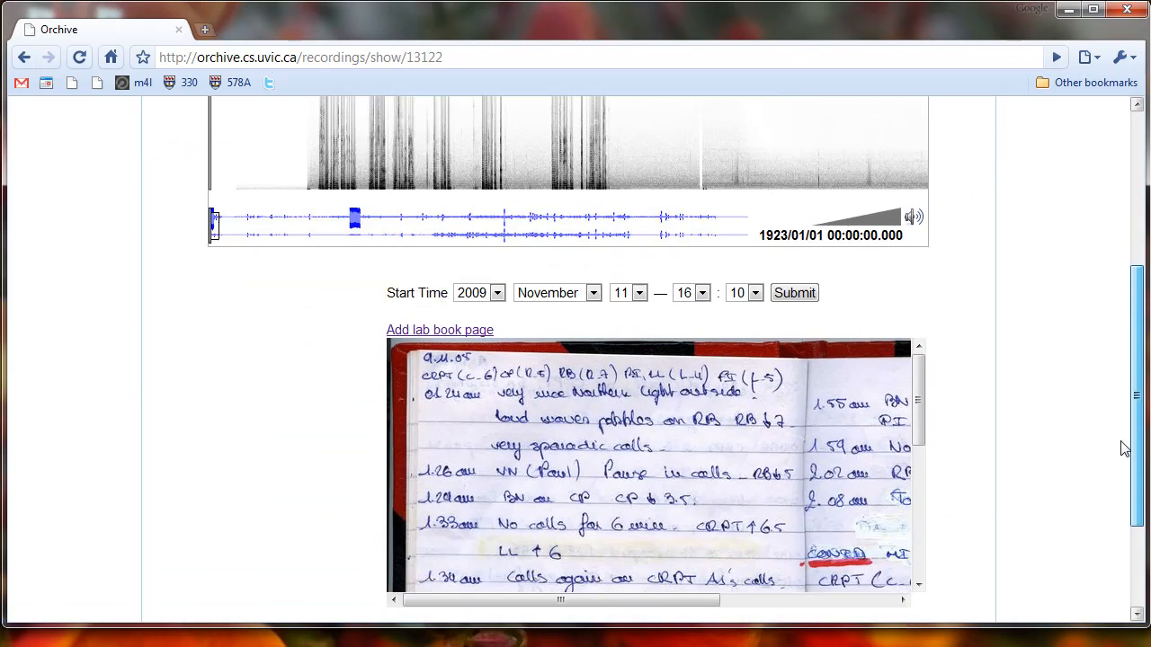
scroll("down", 3)
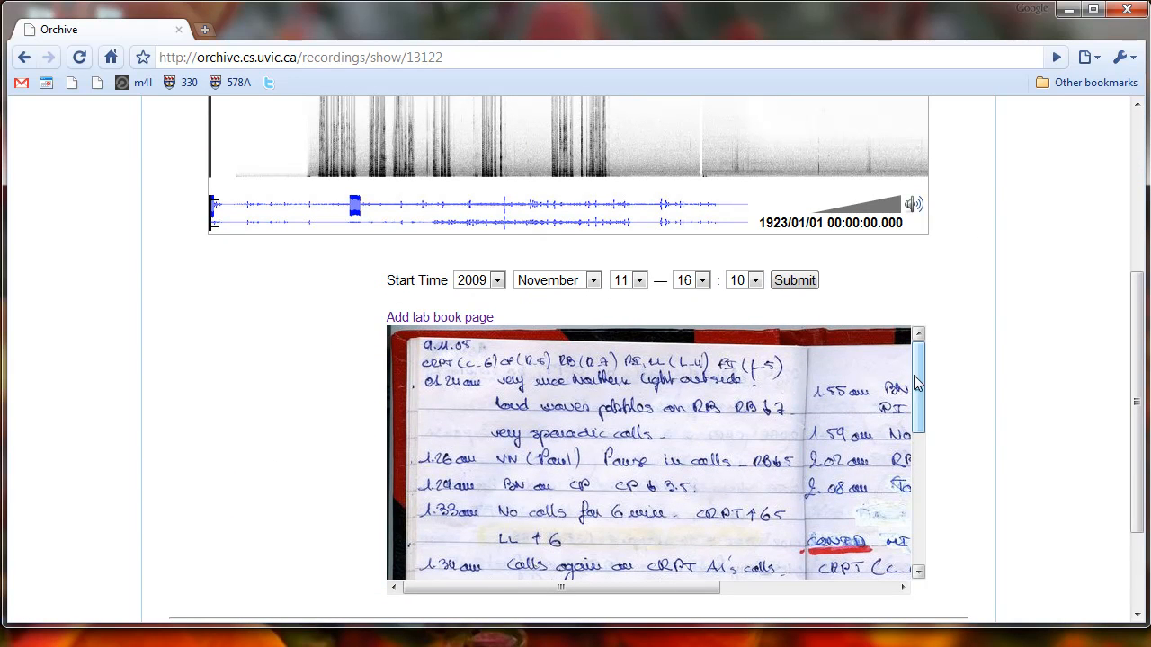
scroll("down", 3)
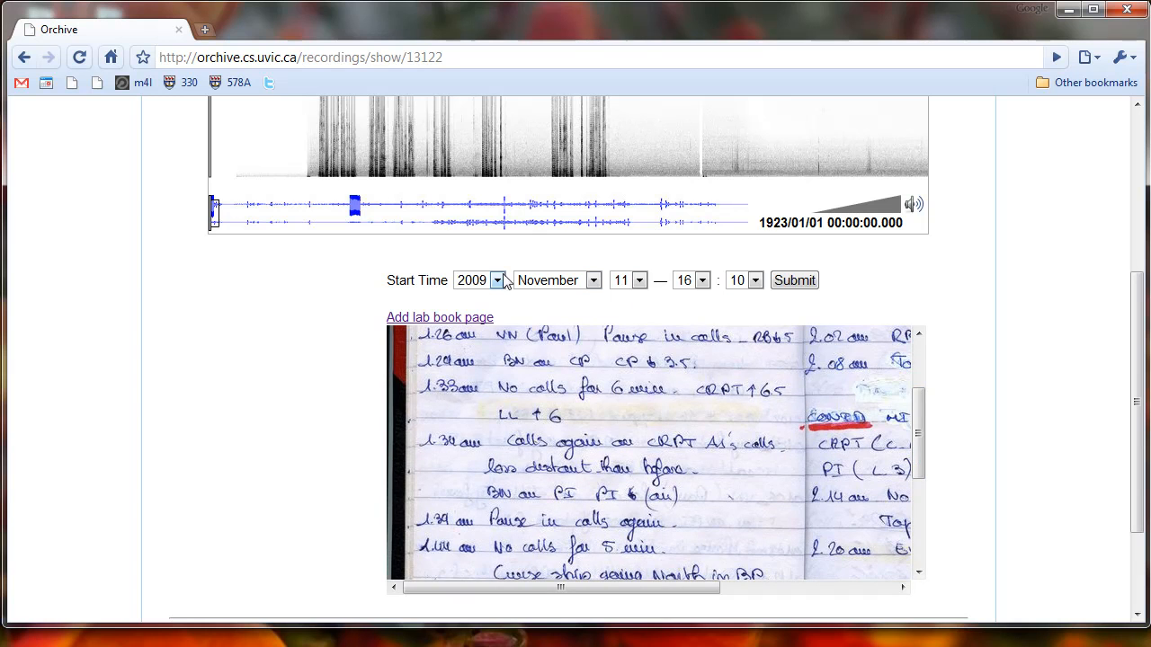
scroll("down", 3)
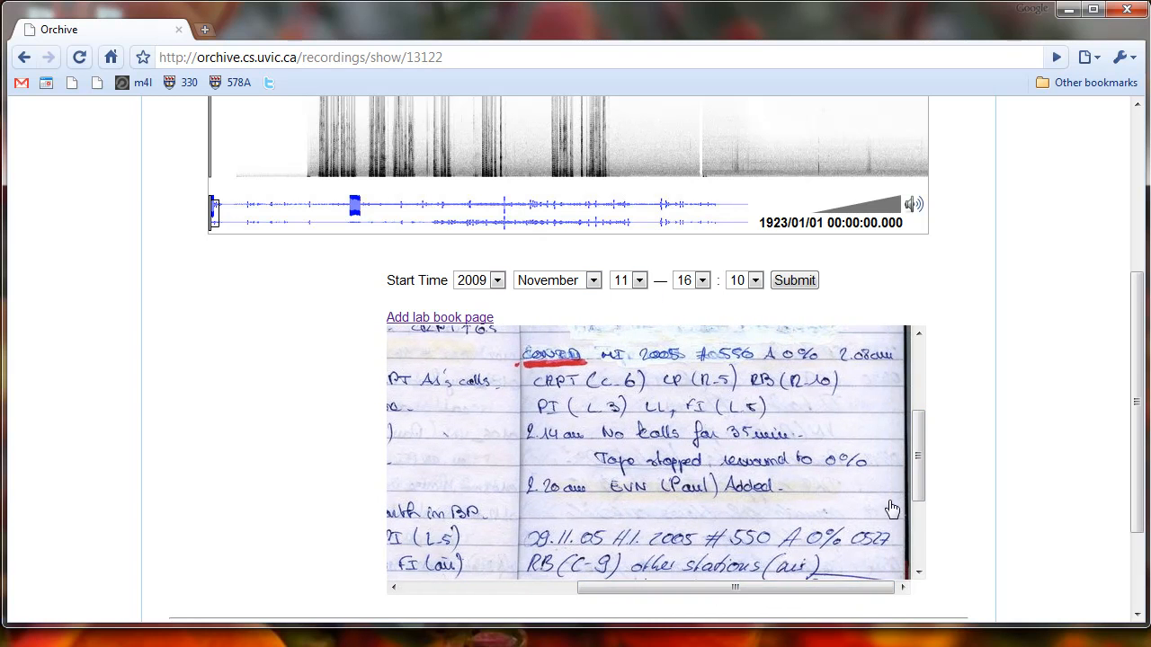
scroll("down", 3)
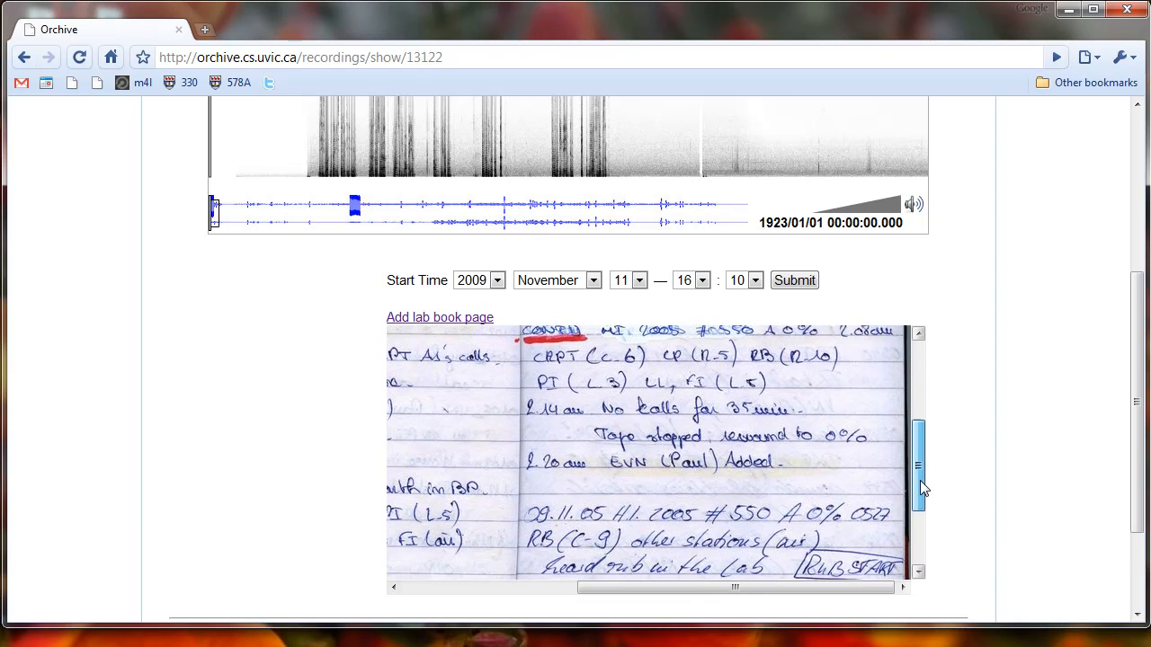
Set the 550A start year to 2005 and start minute to 27.
scroll("down", 3)
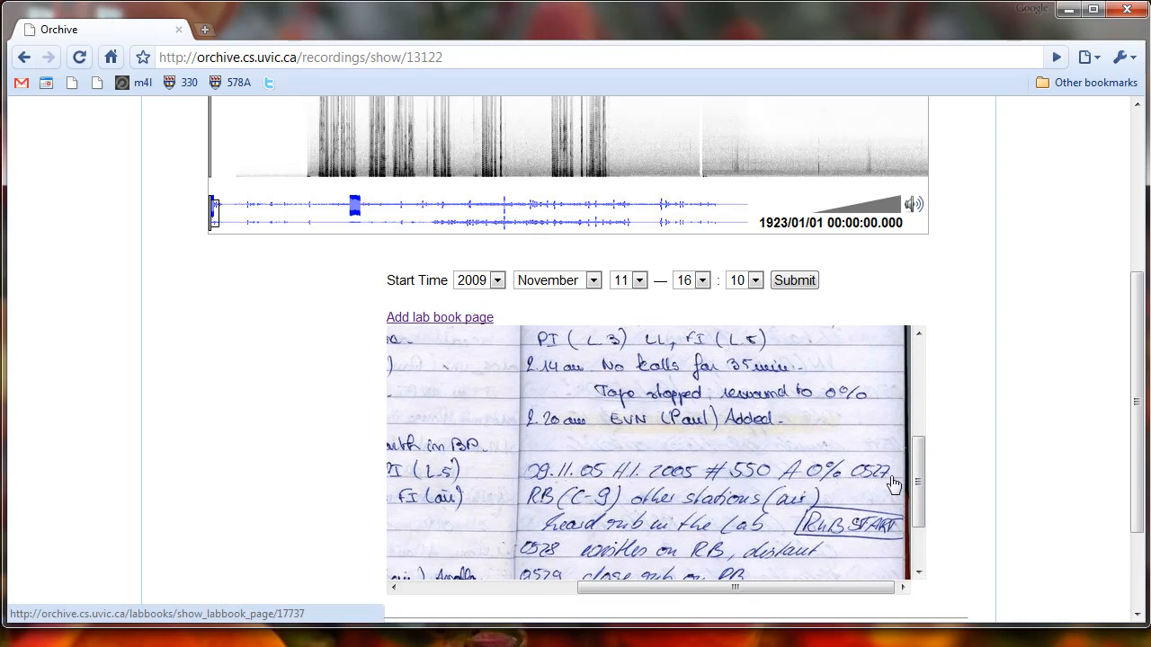
scroll("down", 3)
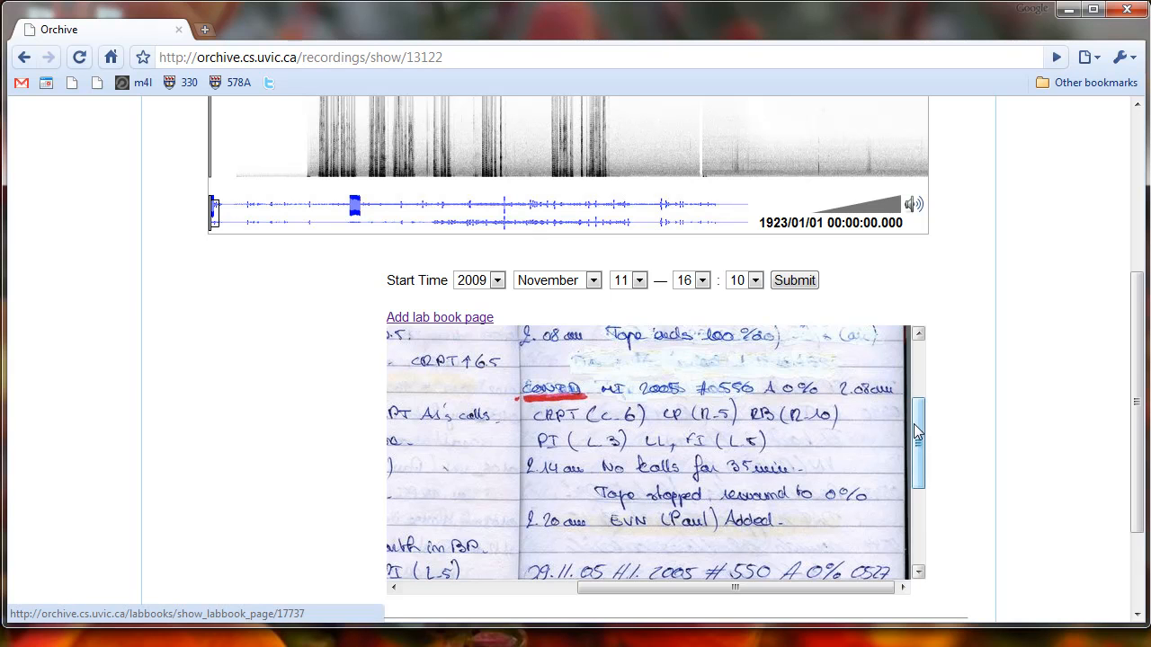
scroll("down", 3)
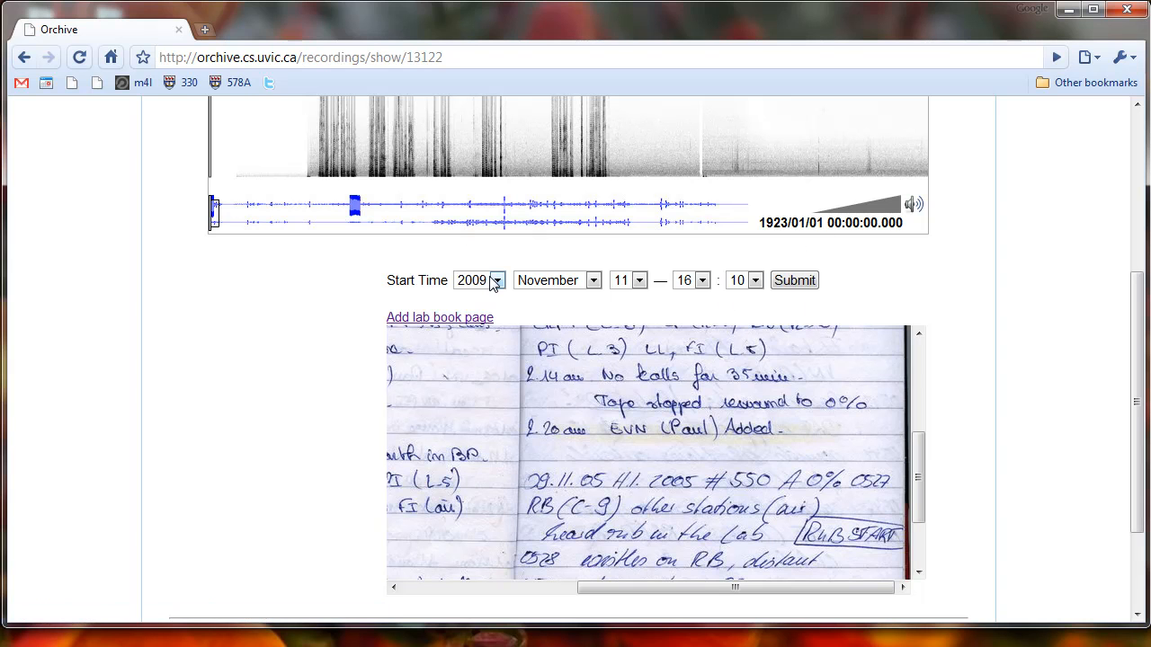
left_click(472, 279)
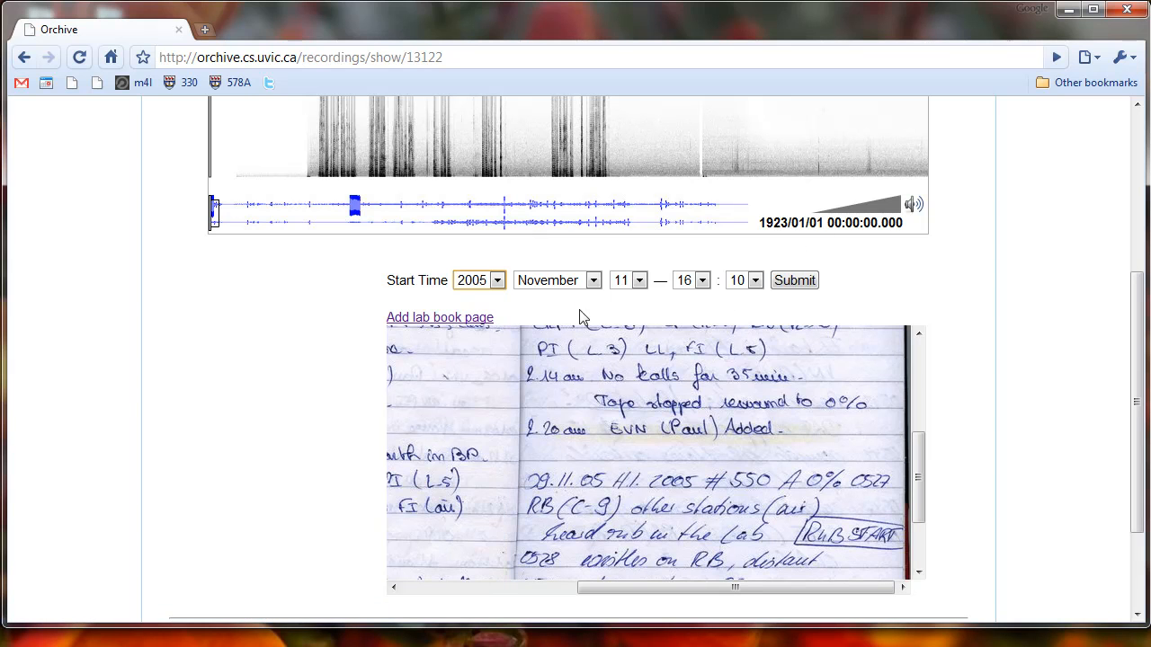
left_click(593, 280)
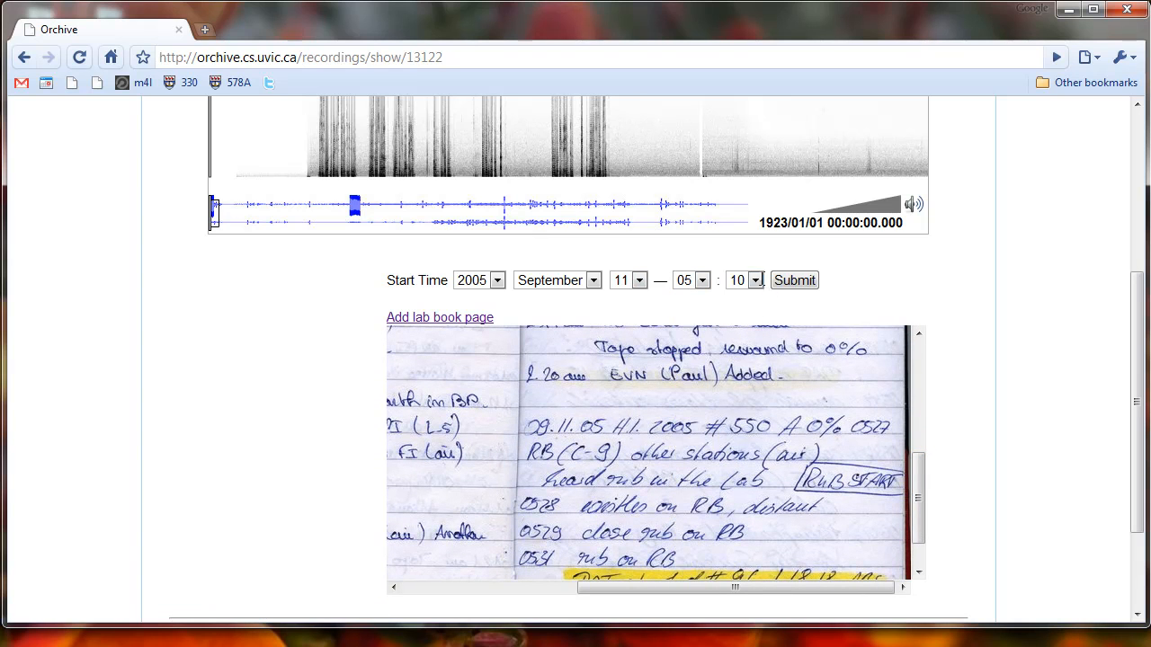
left_click(760, 280)
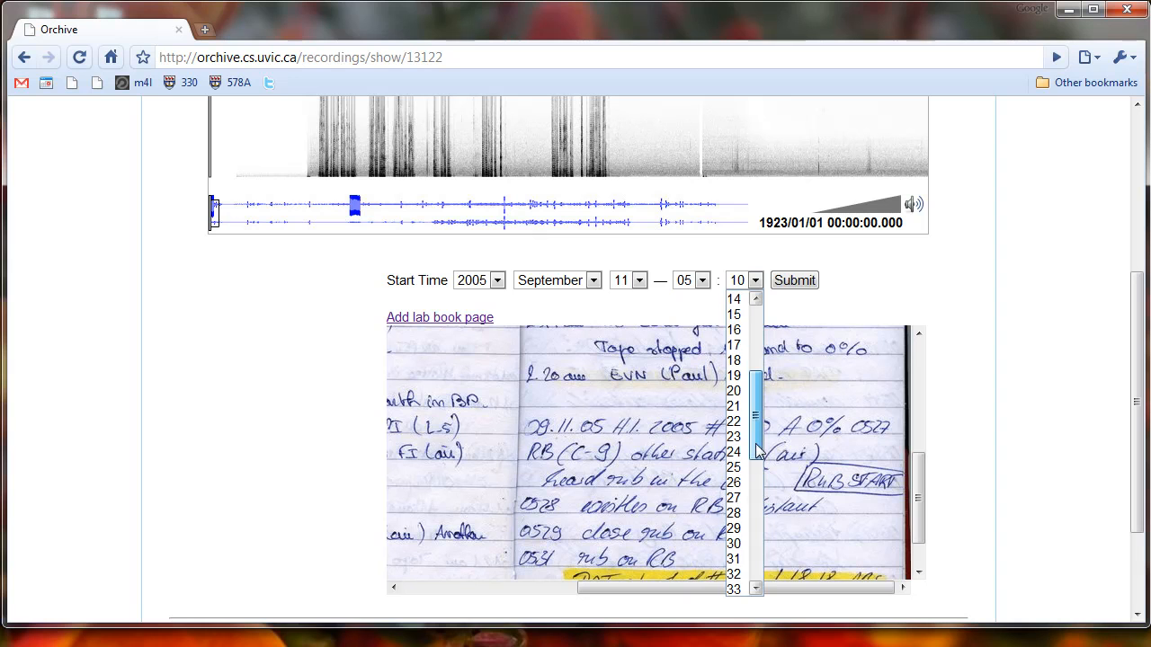
left_click(734, 497)
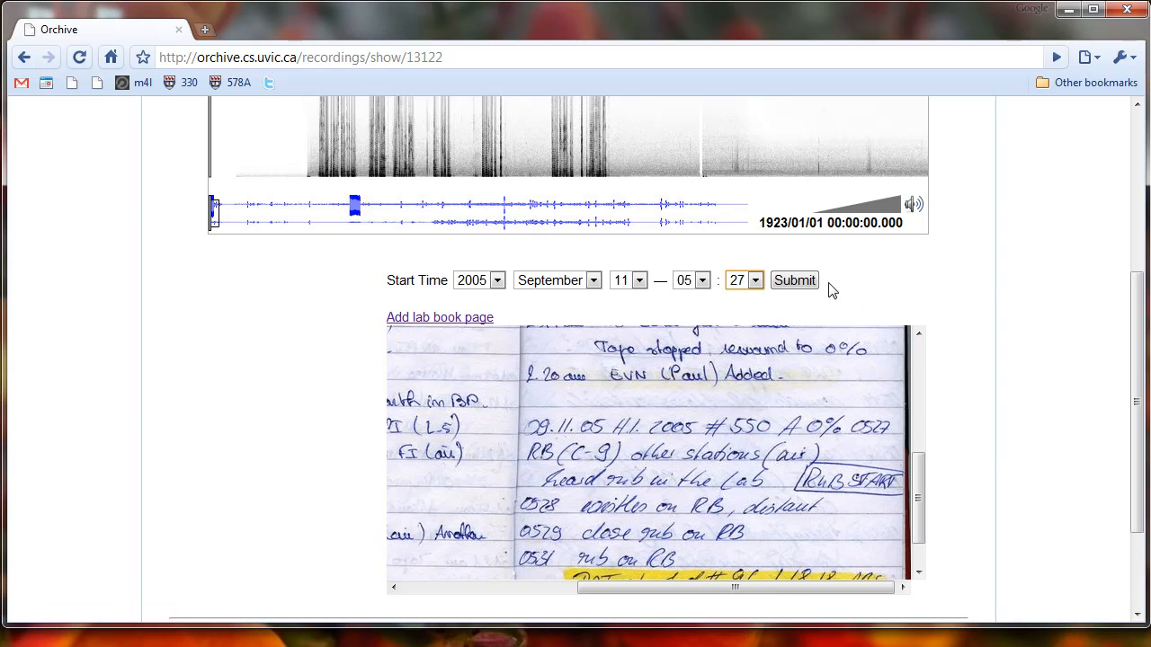
mouse_move(768, 231)
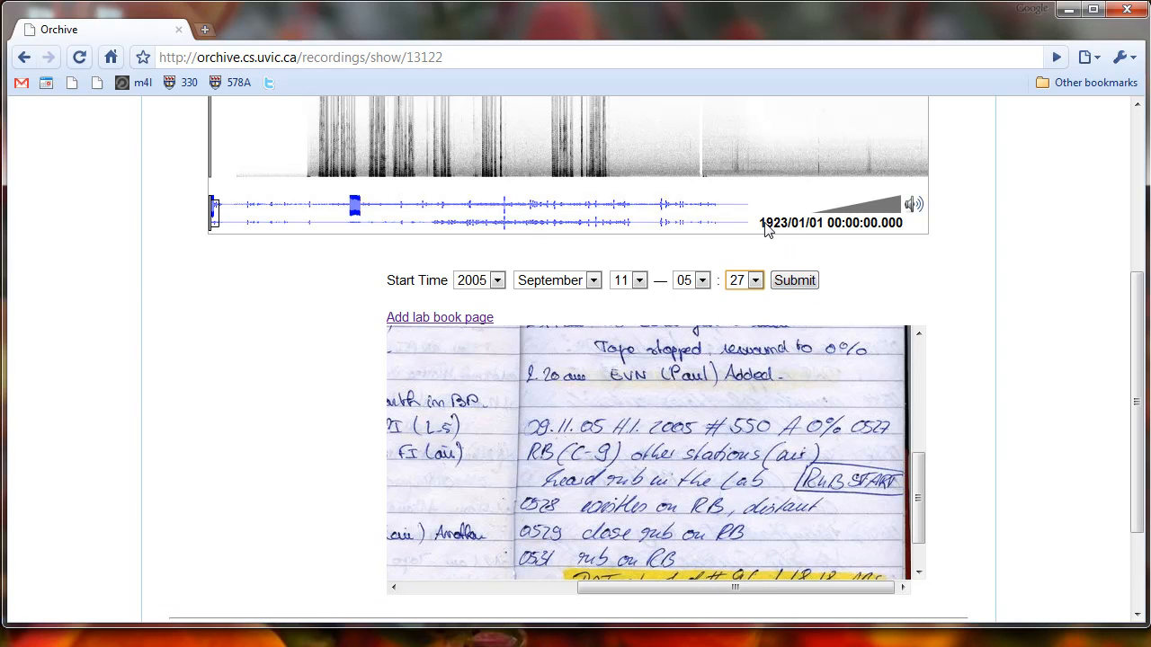
mouse_move(763, 232)
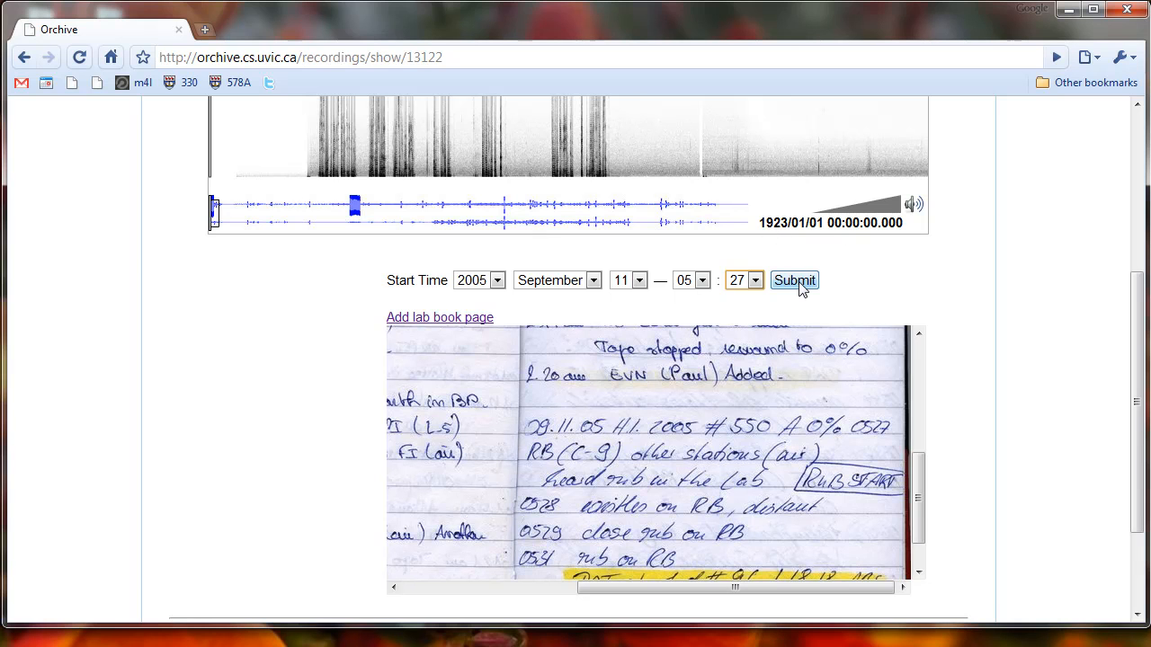
Submit the 550A start time of 2005/09/11 05:27.
left_click(793, 281)
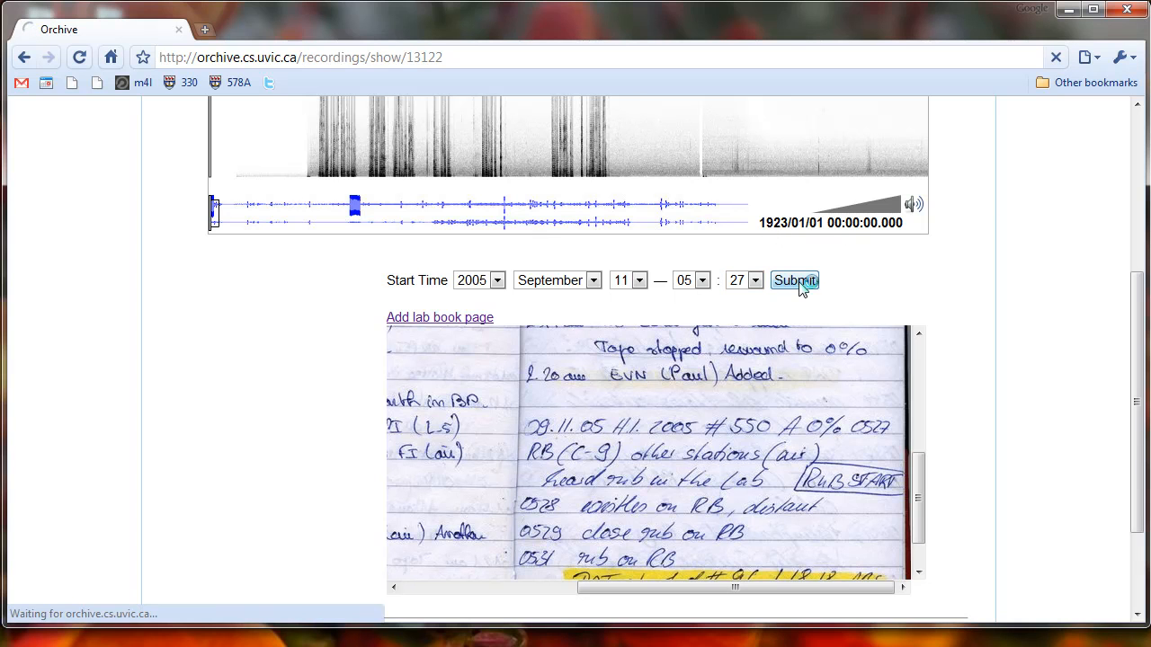
left_click(794, 280)
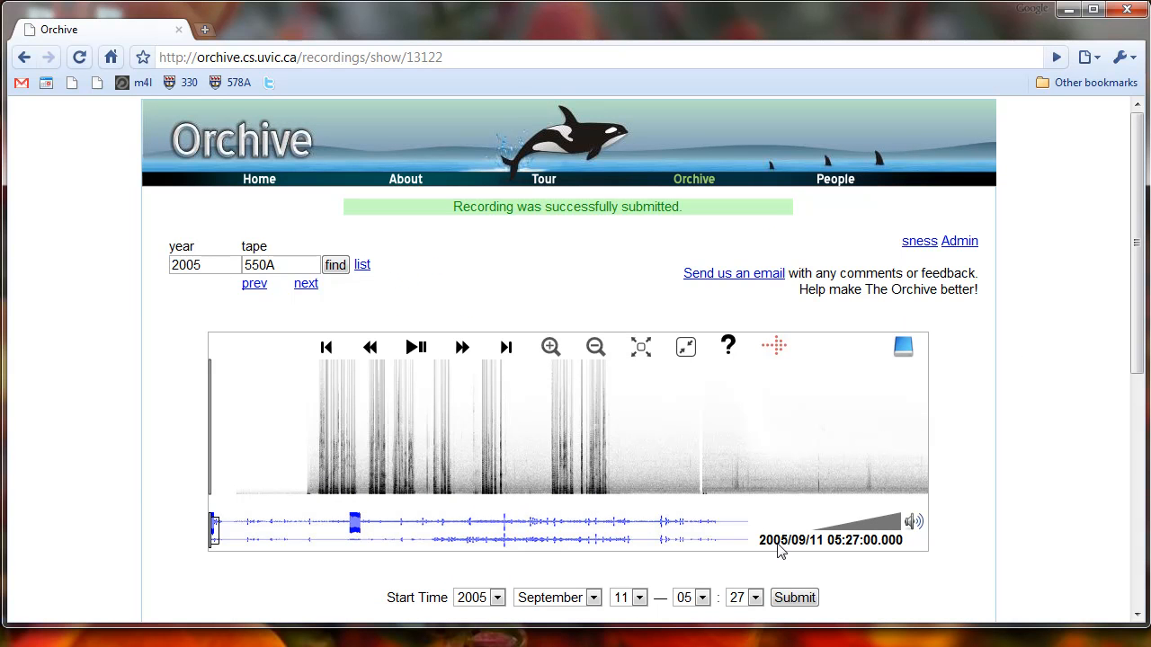
mouse_move(839, 549)
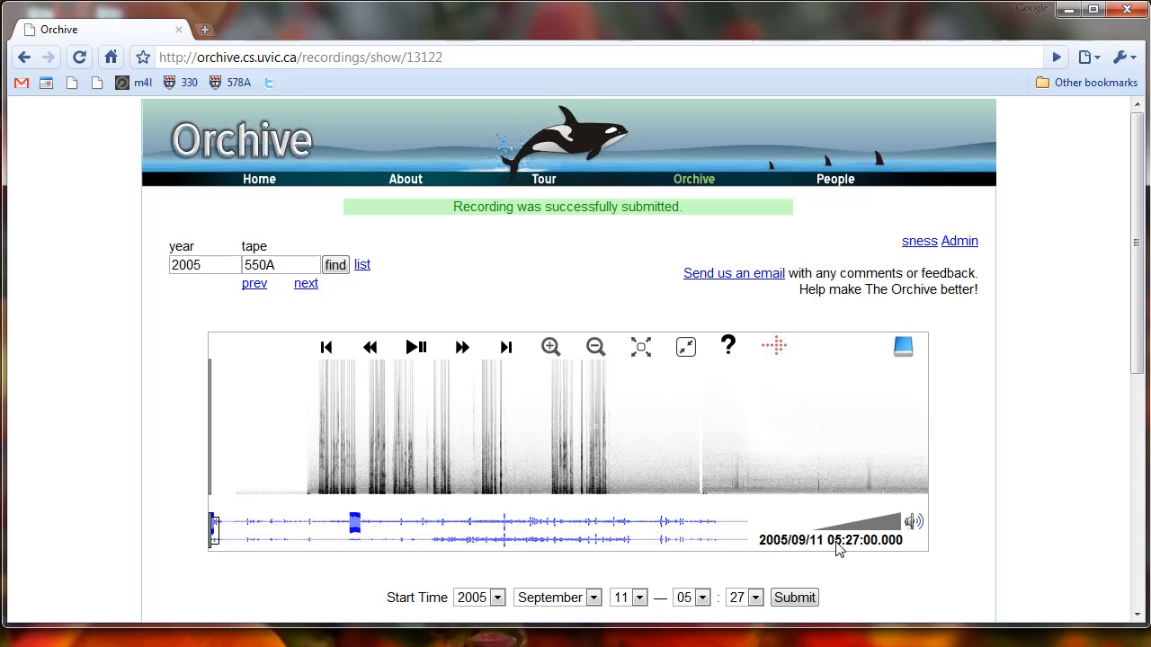
mouse_move(1023, 522)
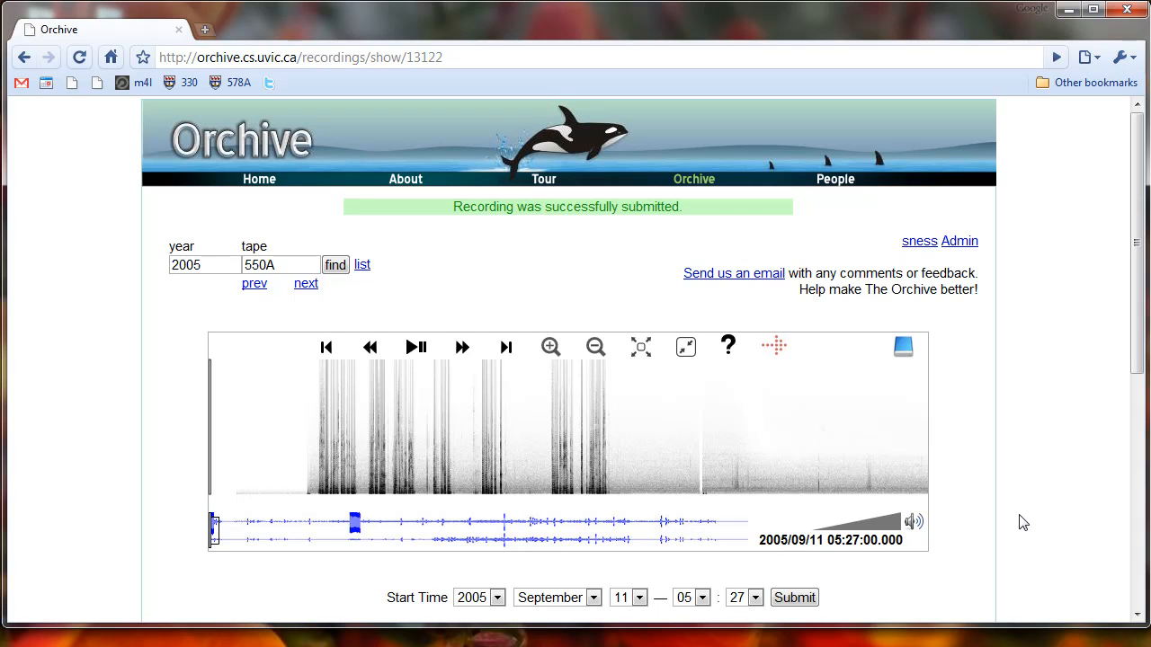
mouse_move(1028, 492)
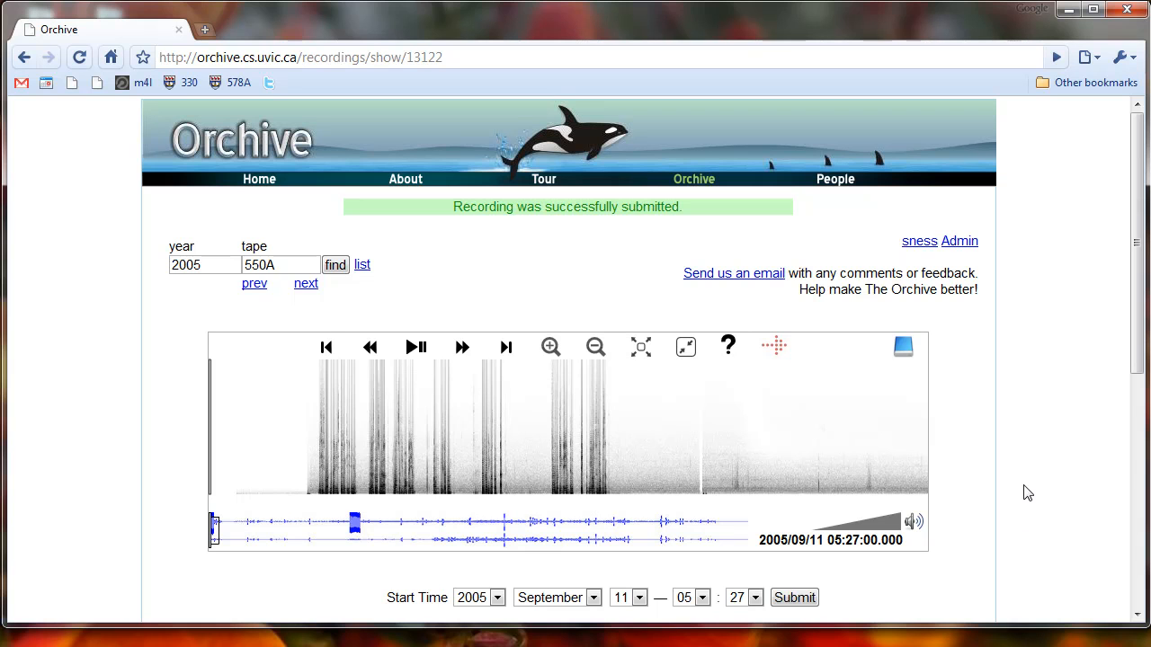
mouse_move(306, 284)
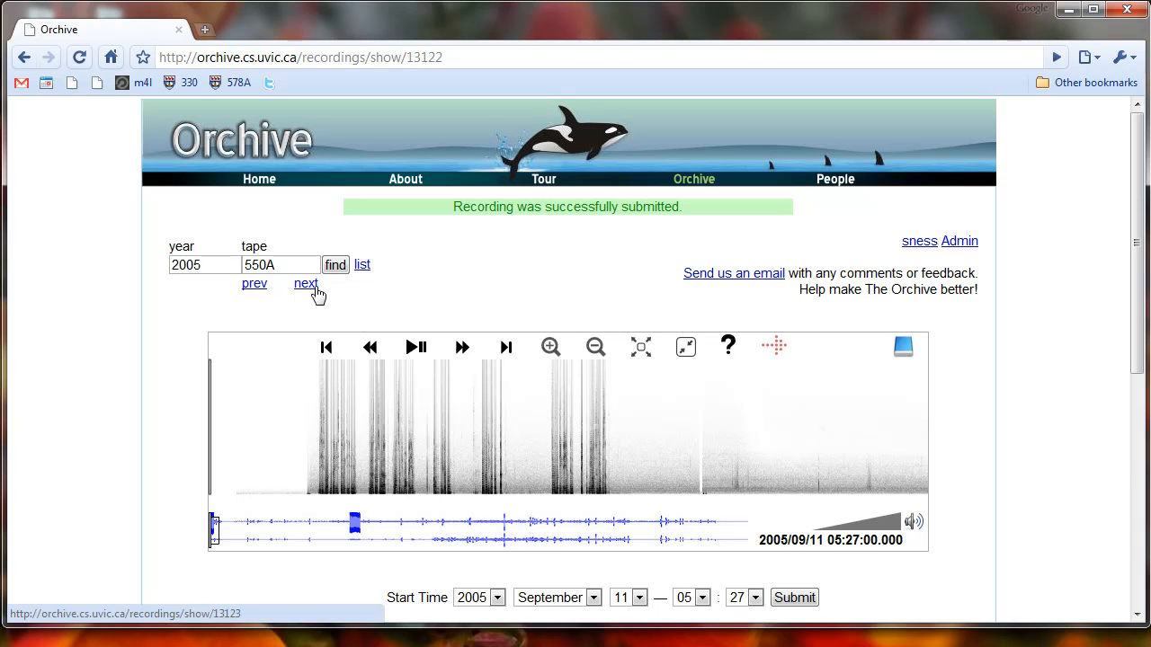
mouse_move(313, 288)
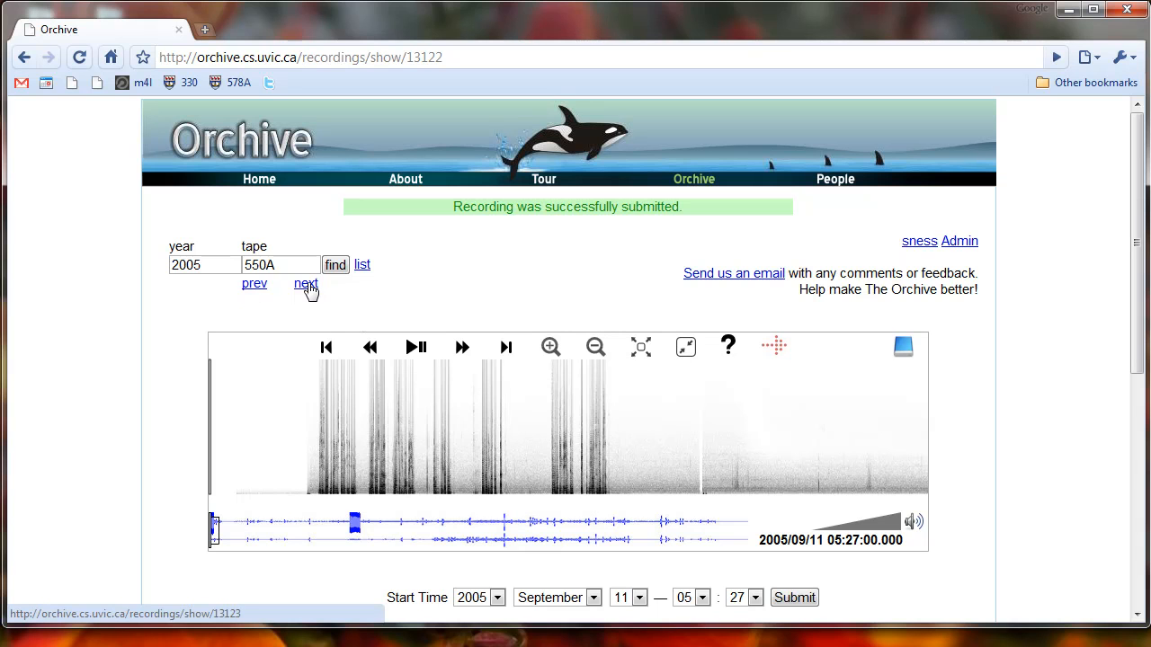
Move to tape 550B and start adding a lab book page, reaching page 25.
left_click(305, 284)
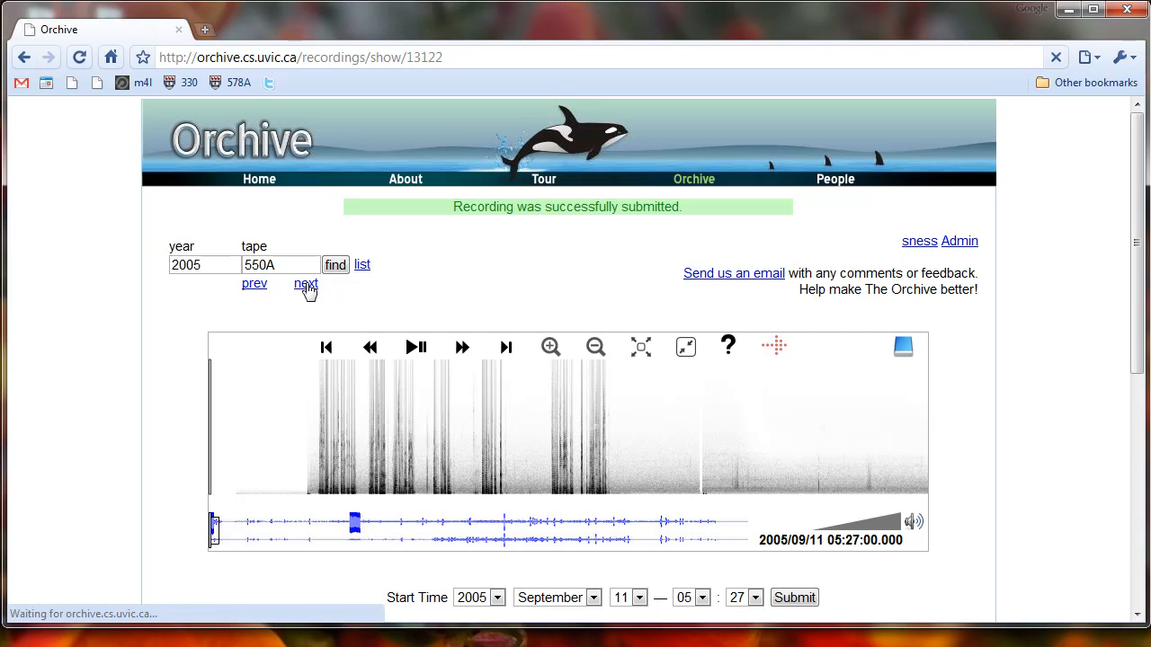
left_click(306, 284)
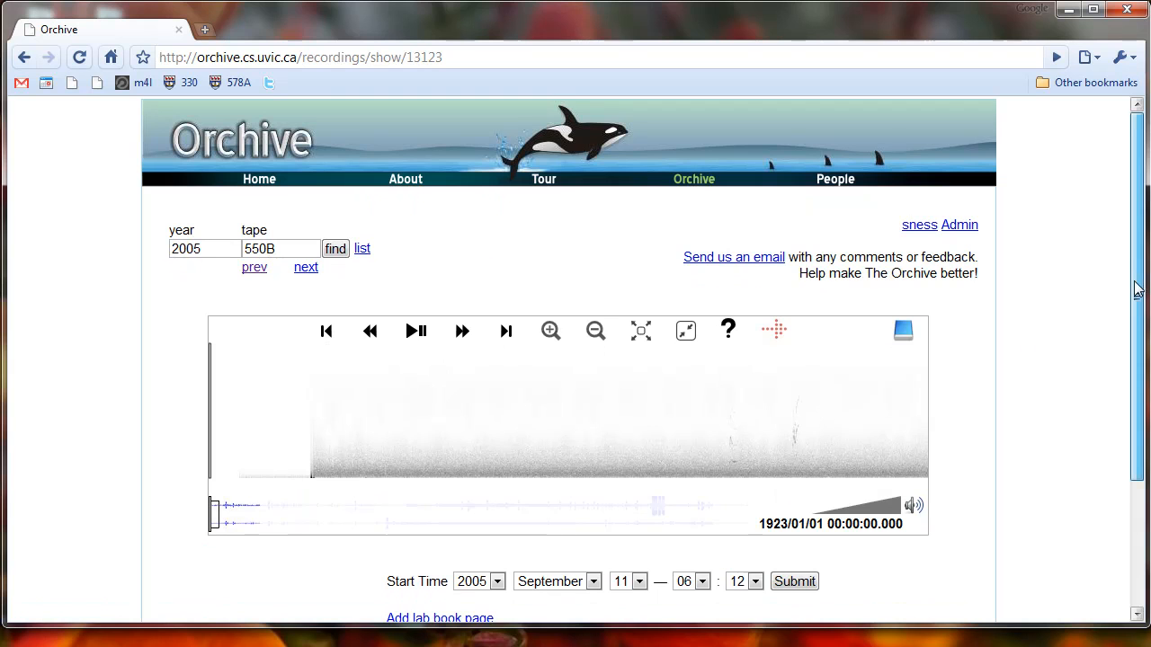
scroll("down", 3)
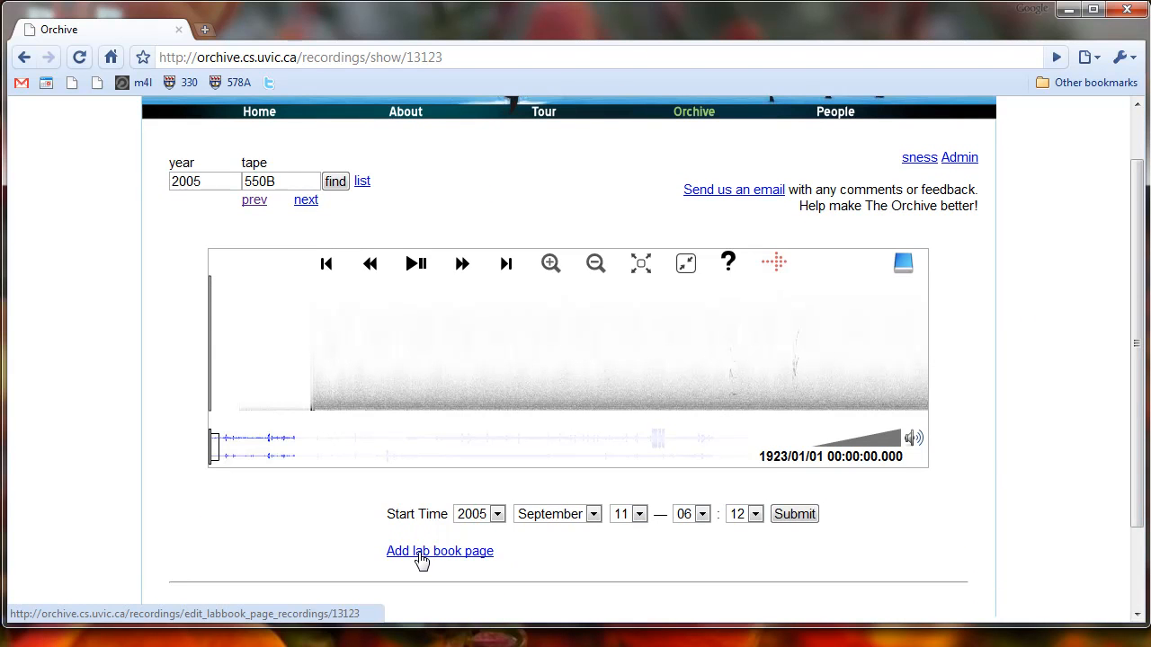
left_click(439, 551)
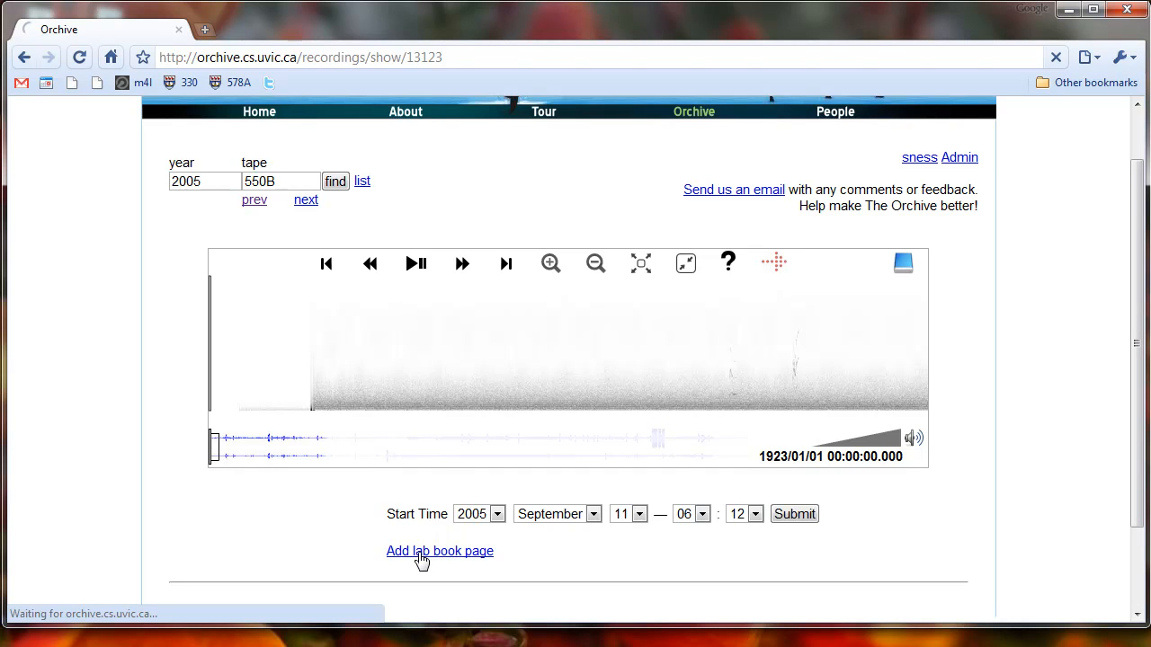
left_click(440, 550)
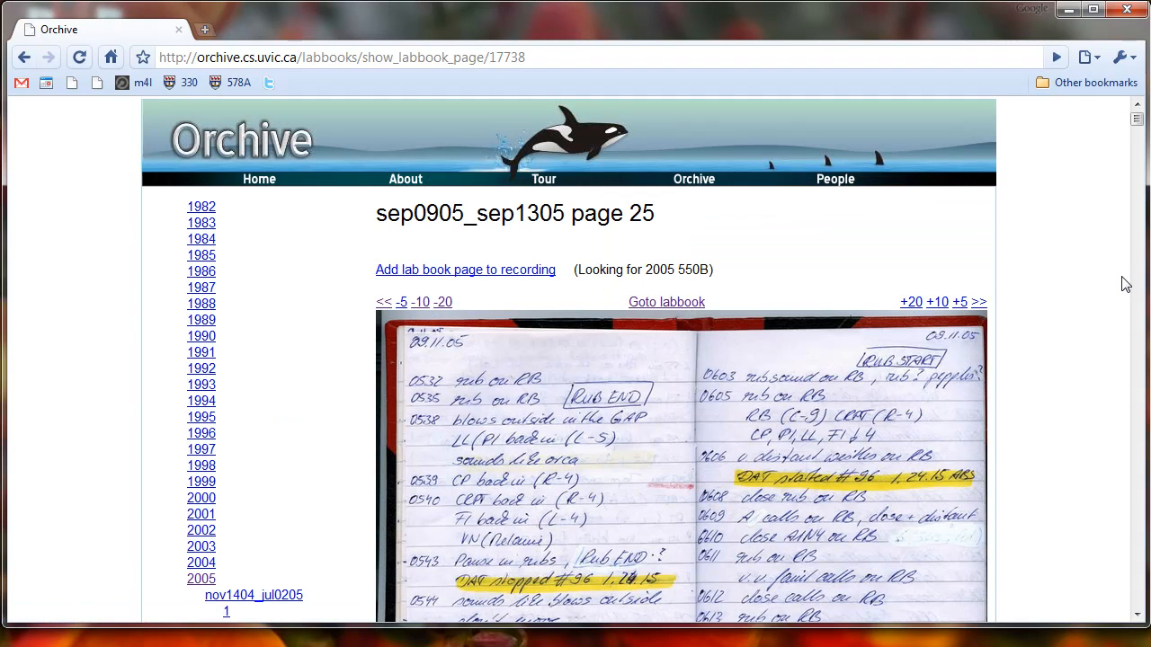
Attach lab book page 25 of sep0905_sep1305 to tape 2005 550B.
scroll("down", 3)
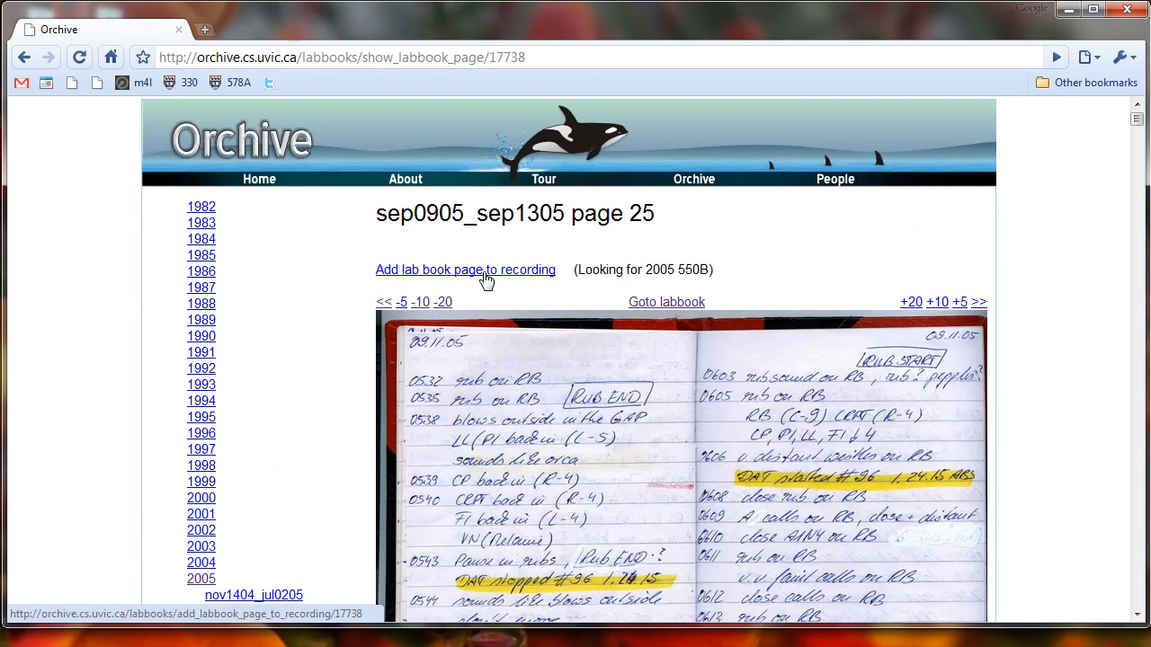
left_click(466, 269)
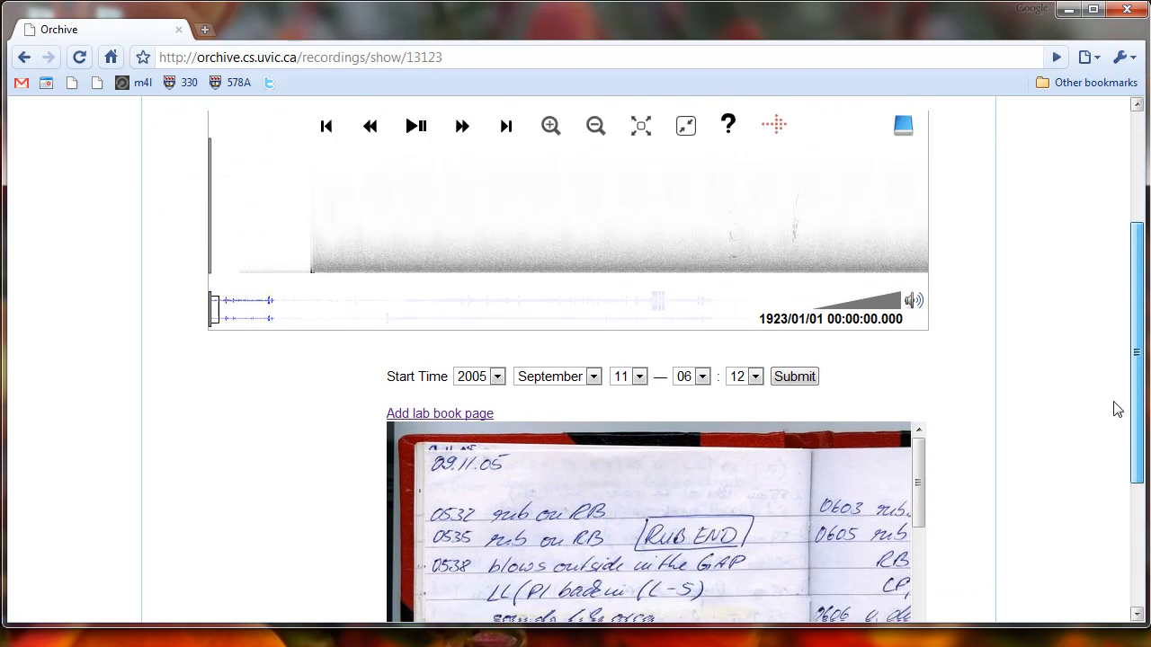
Check the lab book's 0614 entry and submit tape 550B's start minute as 14.
scroll("down", 3)
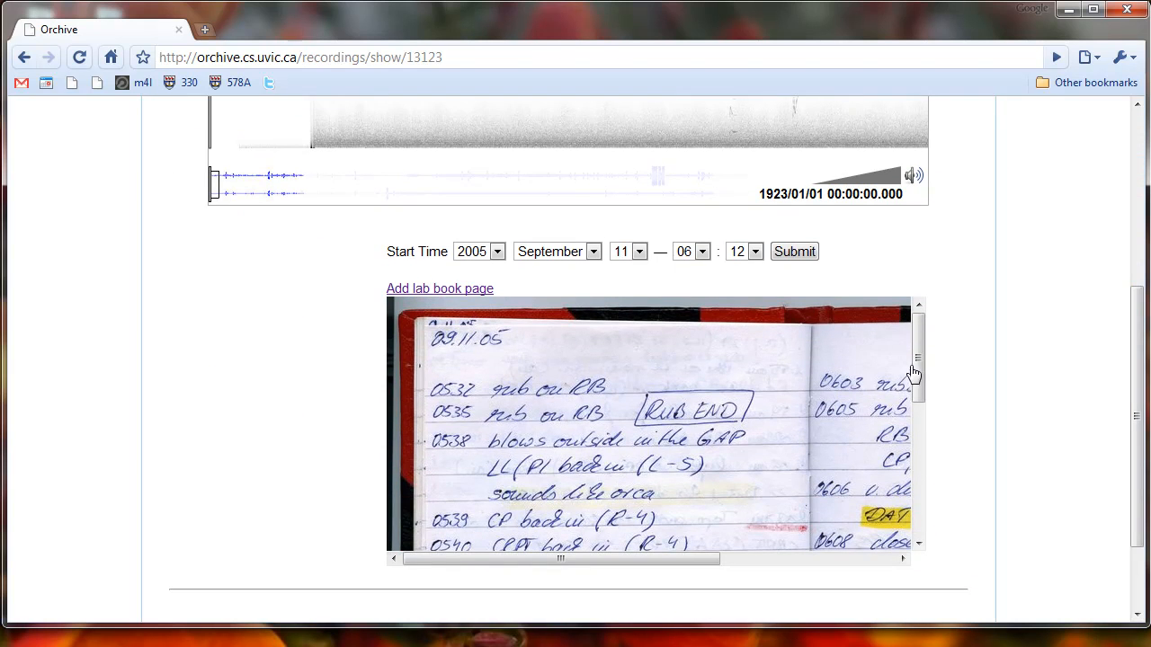
left_click_drag(915, 373, 918, 486)
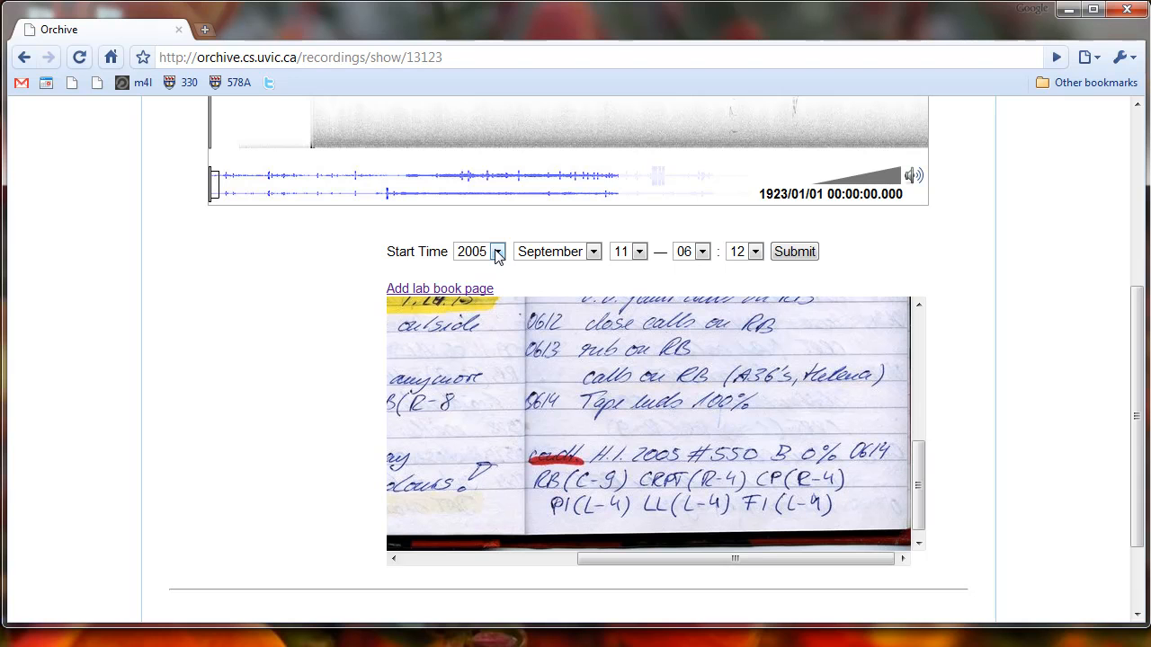
mouse_move(700, 252)
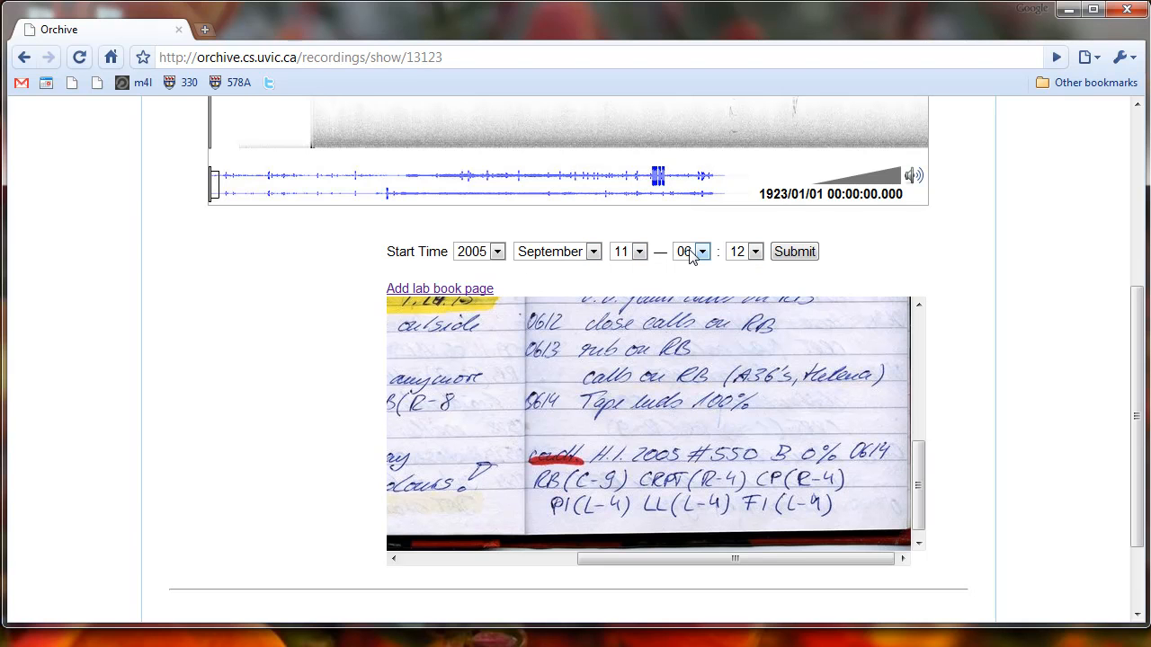
left_click(754, 250)
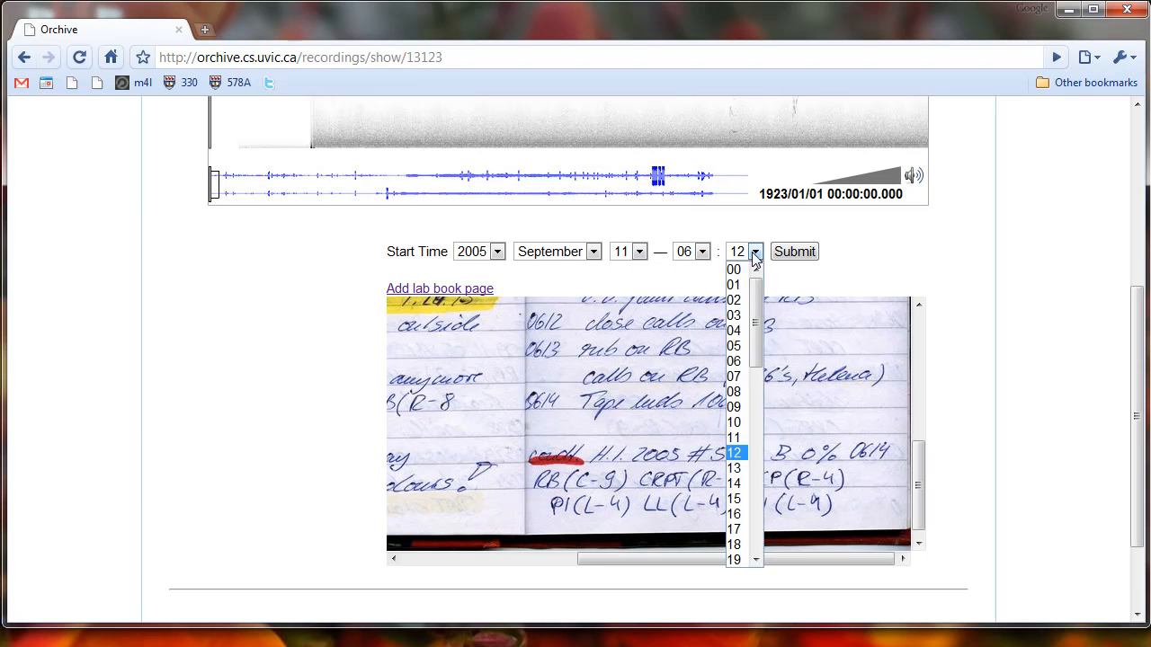
left_click(734, 483)
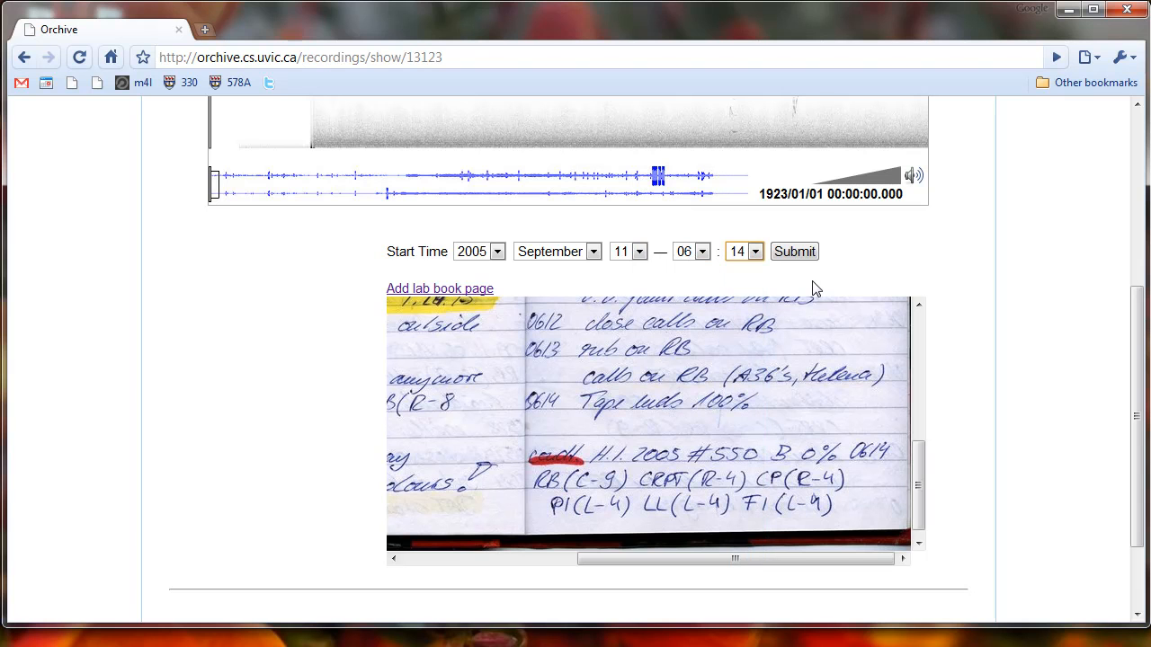
left_click(794, 252)
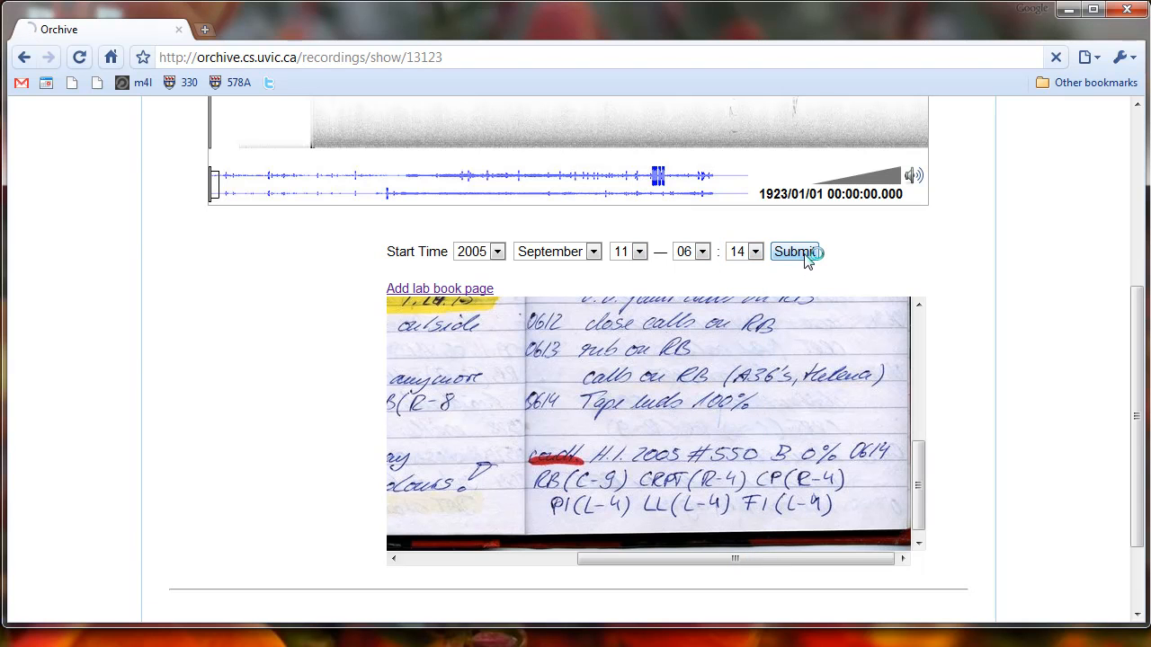
Save the 06:14 start time for 550B, then go on to tape 2005 551A.
left_click(794, 252)
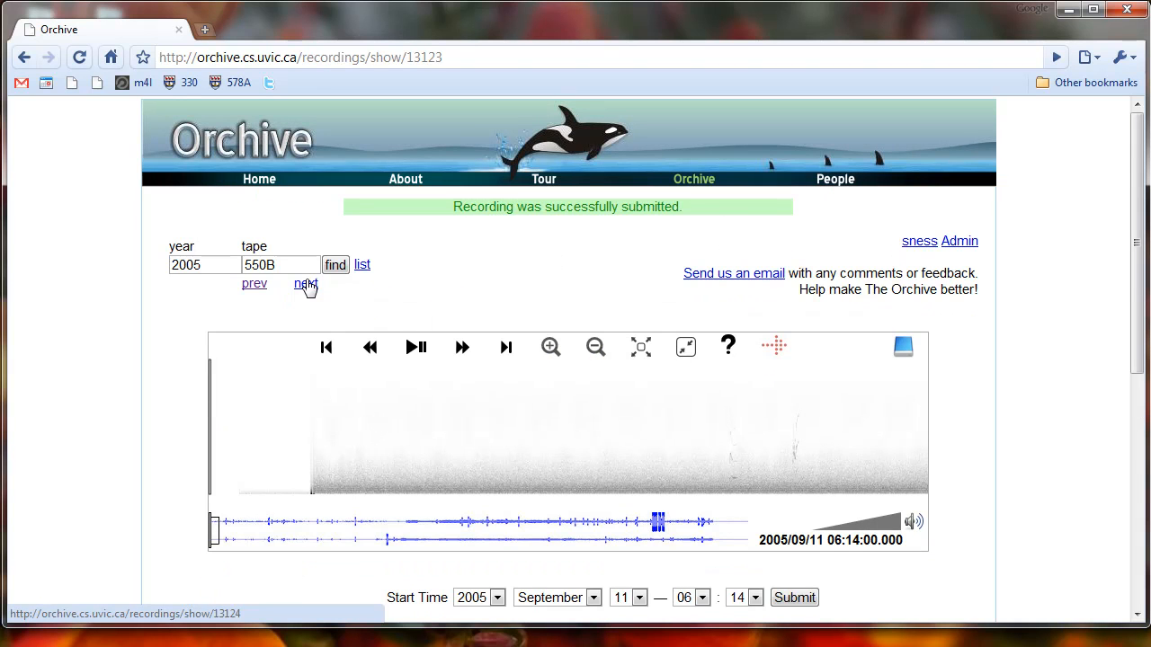
left_click(306, 283)
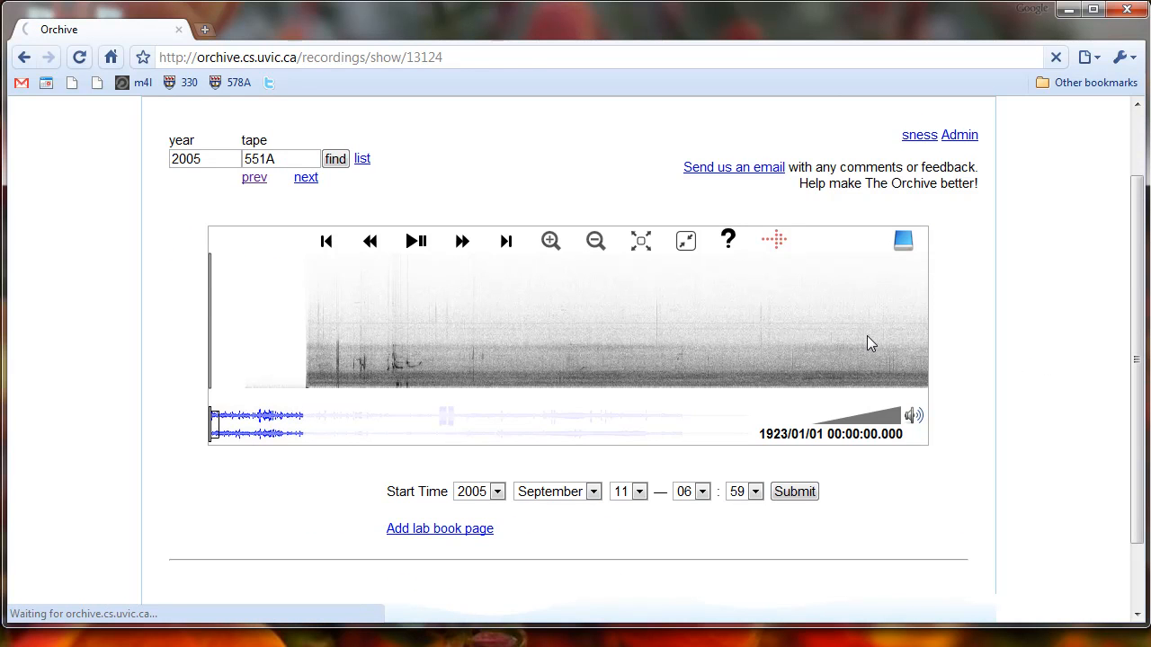
Page through lab book sep0905_sep1305 to page 27 and attach it to tape 551A.
left_click(440, 528)
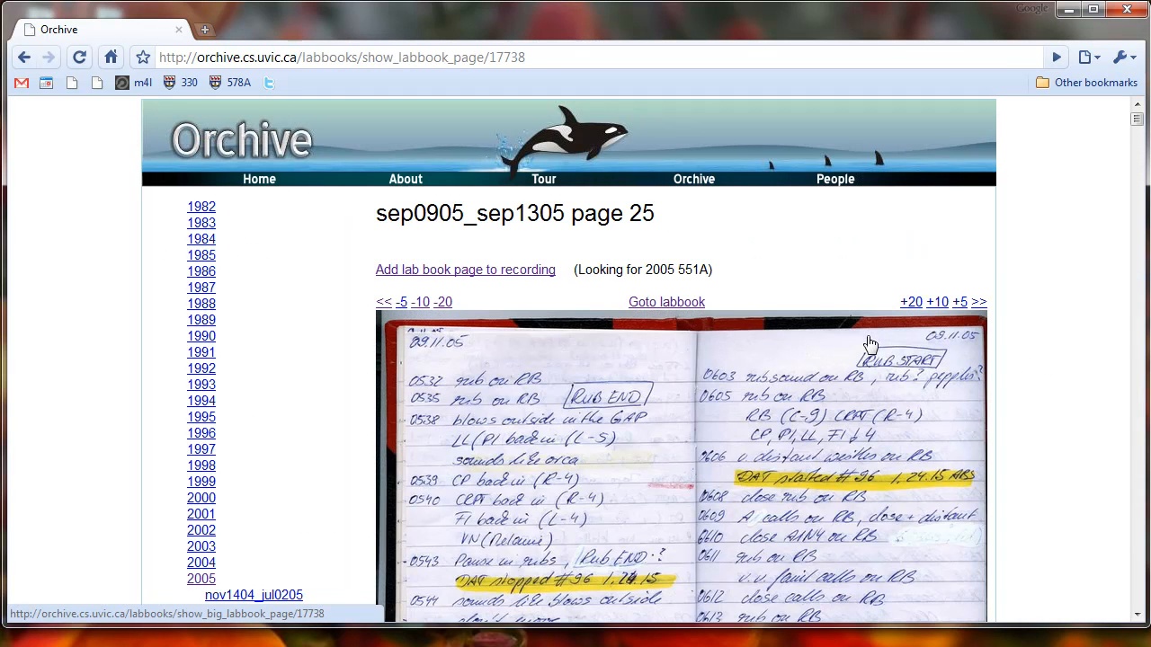
scroll("down", 3)
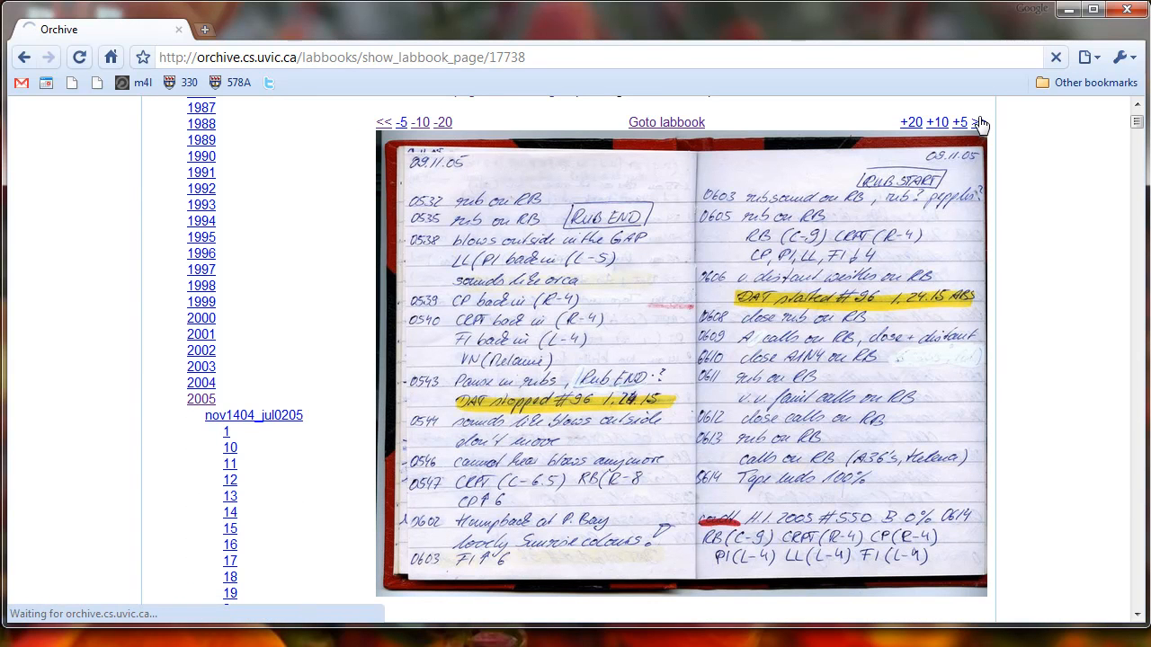
left_click(959, 121)
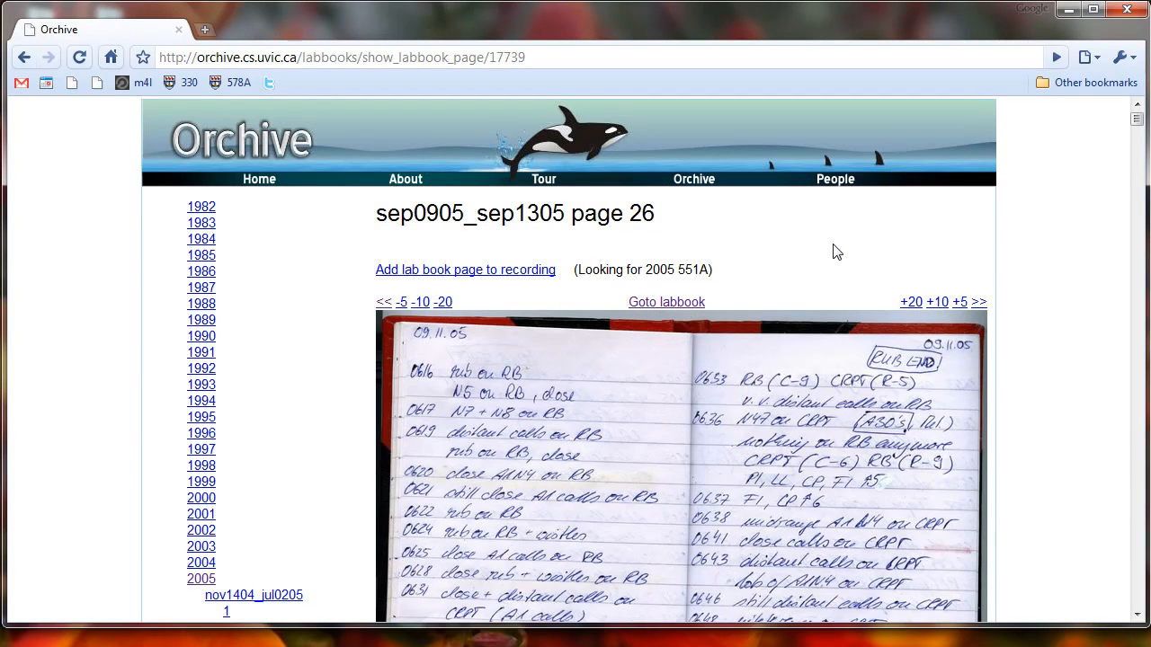
scroll("down", 3)
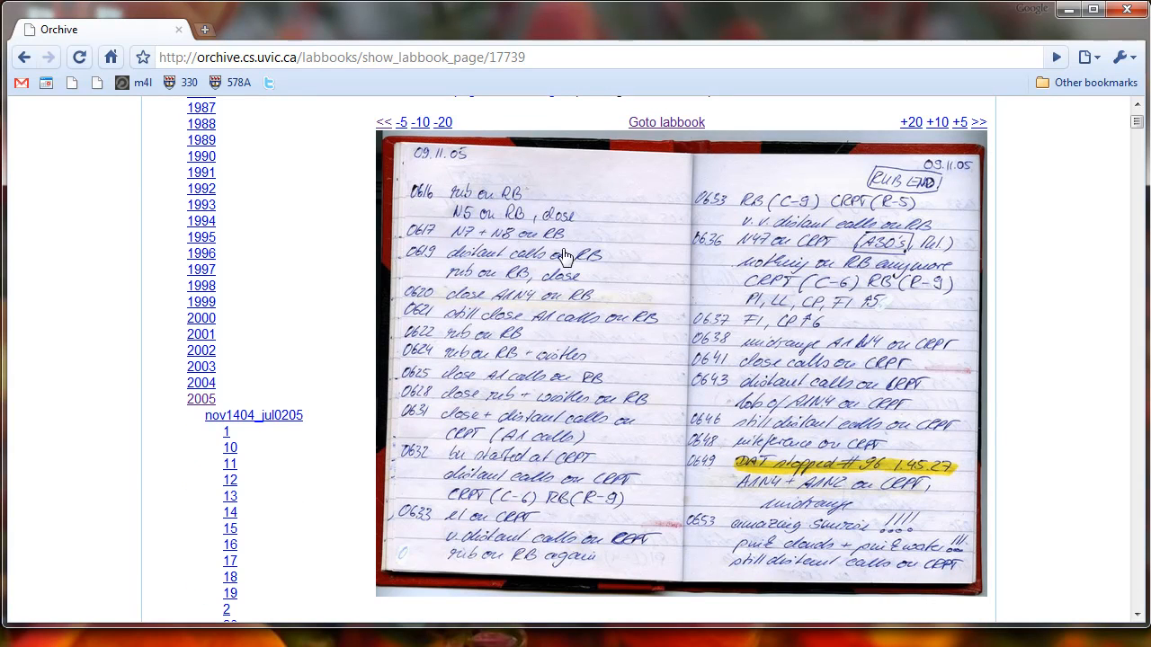
mouse_move(795, 241)
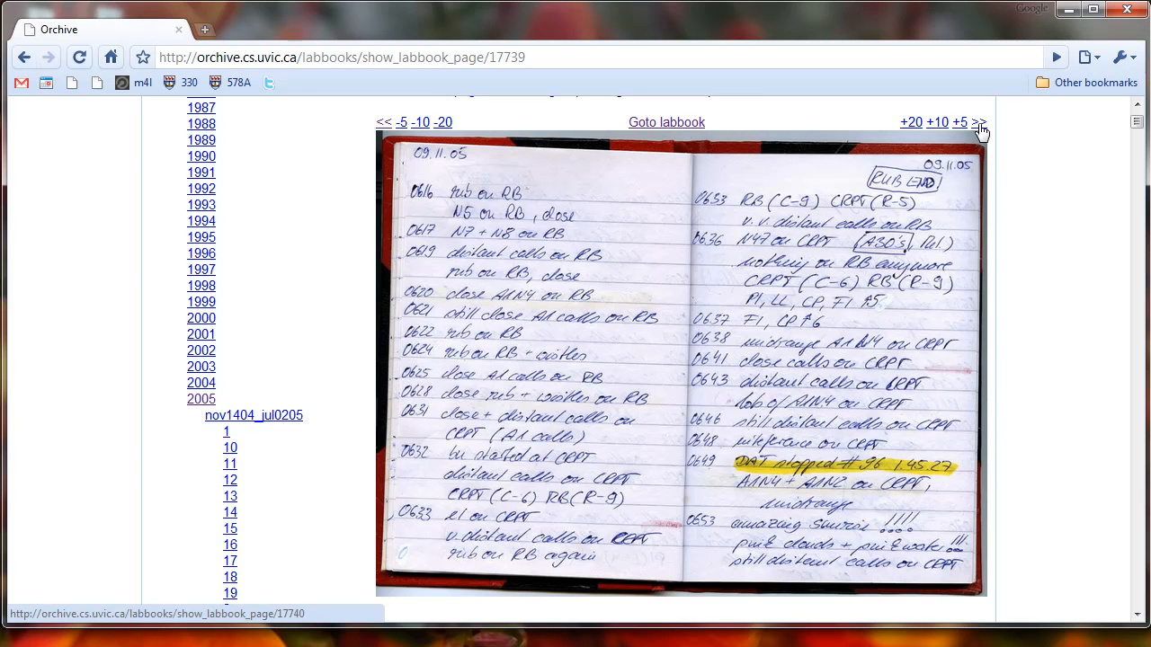
left_click(979, 123)
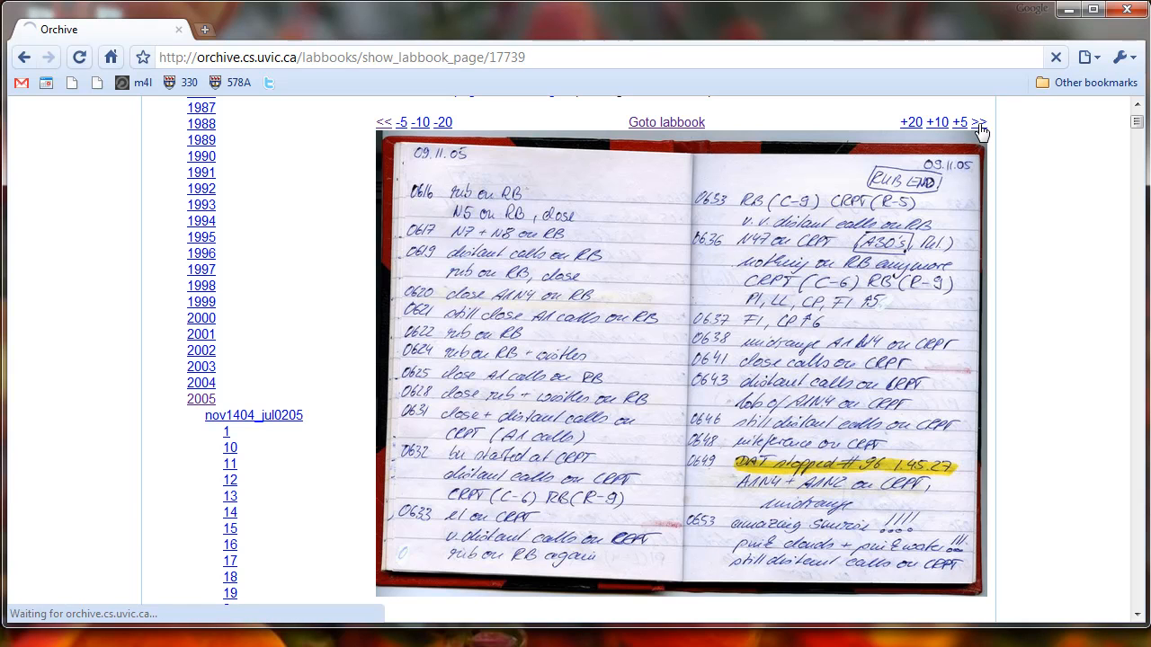
left_click(979, 122)
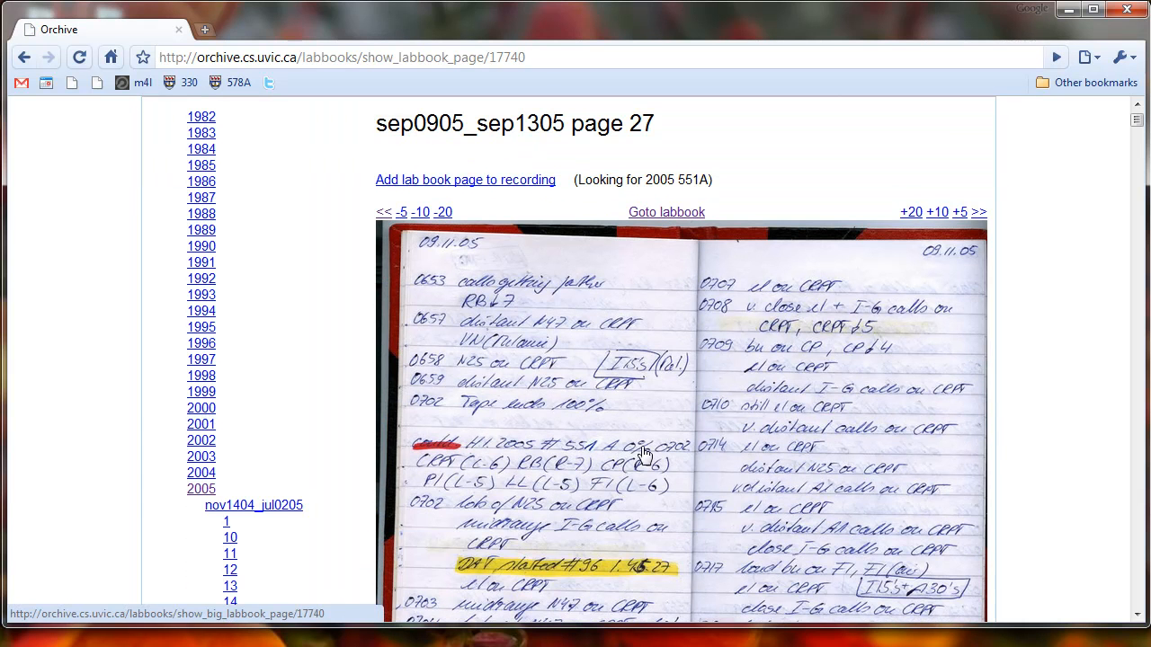
mouse_move(496, 187)
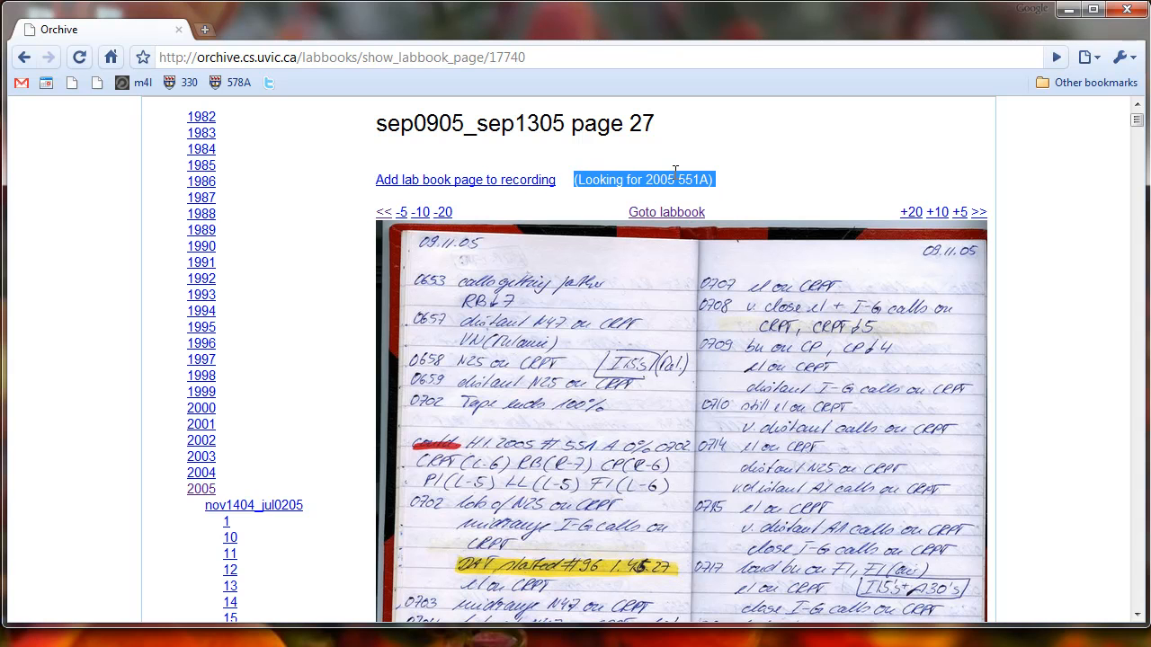
mouse_move(737, 189)
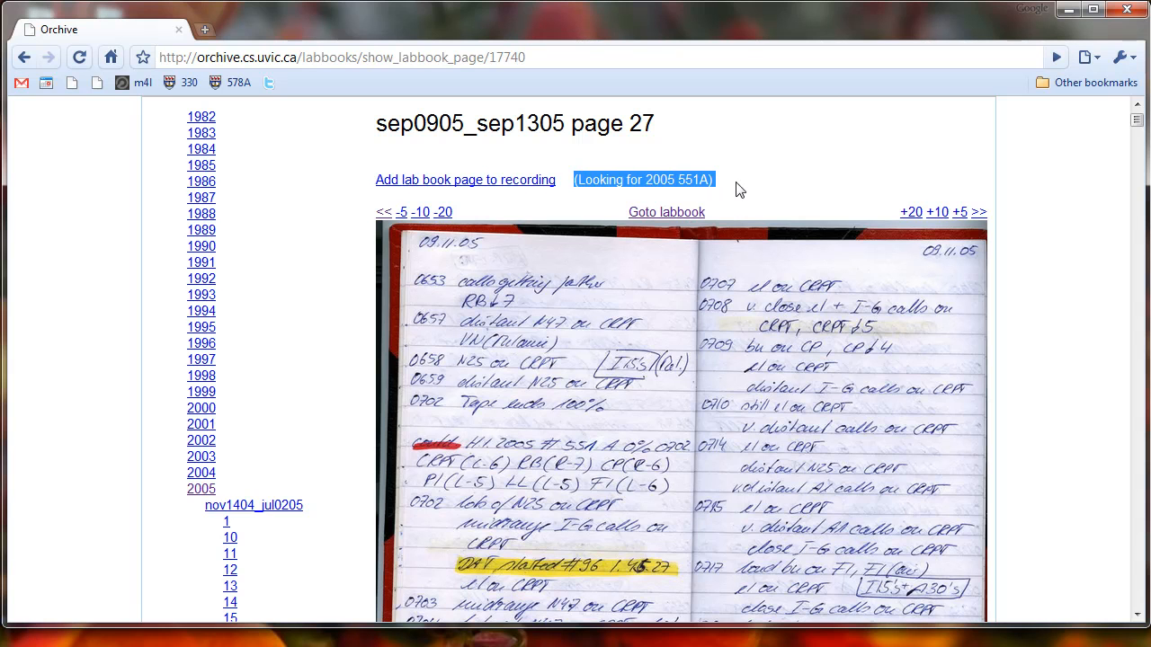
left_click(465, 180)
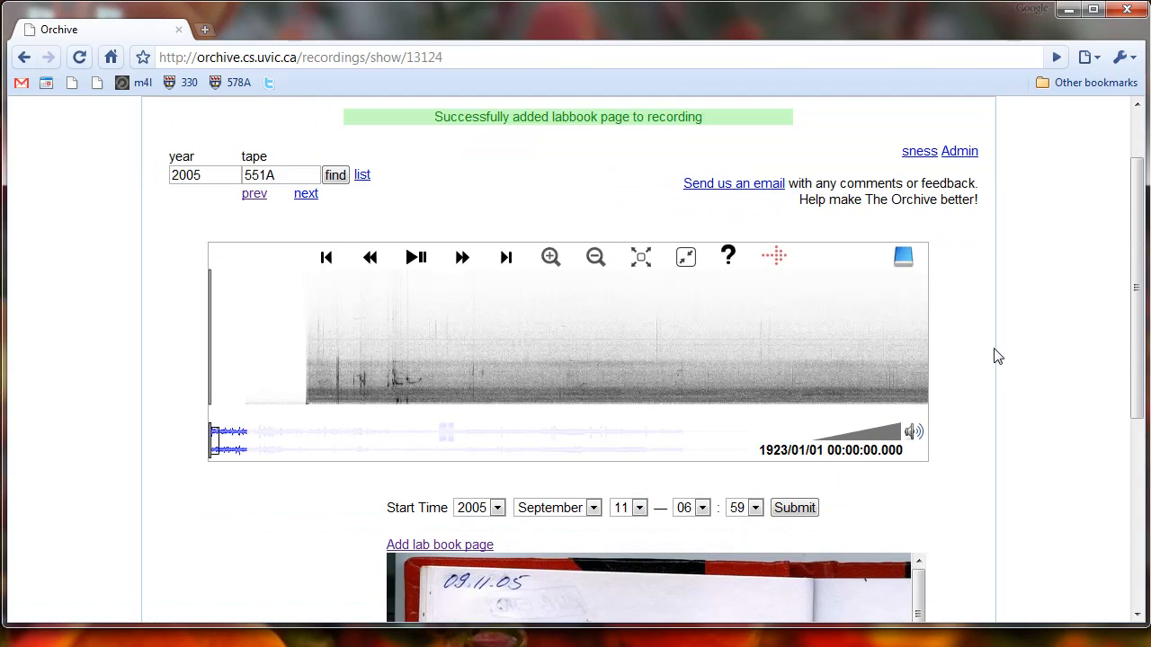
Set tape 551A's start time to 07:02 on 11 September 2005.
scroll("down", 3)
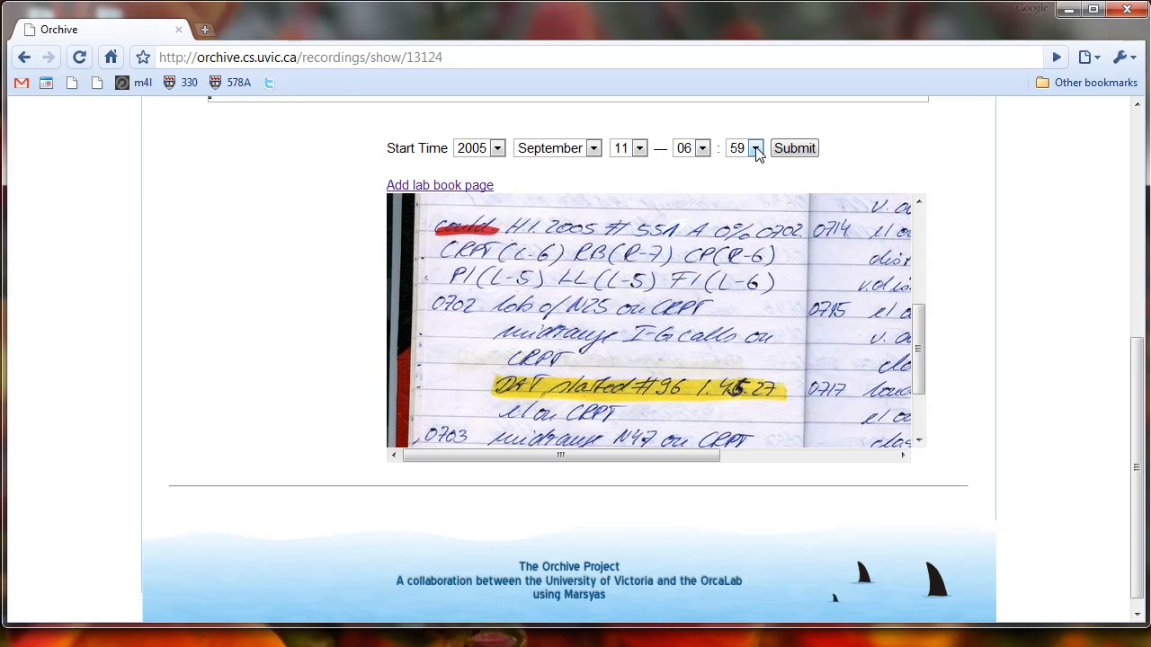
left_click(755, 147)
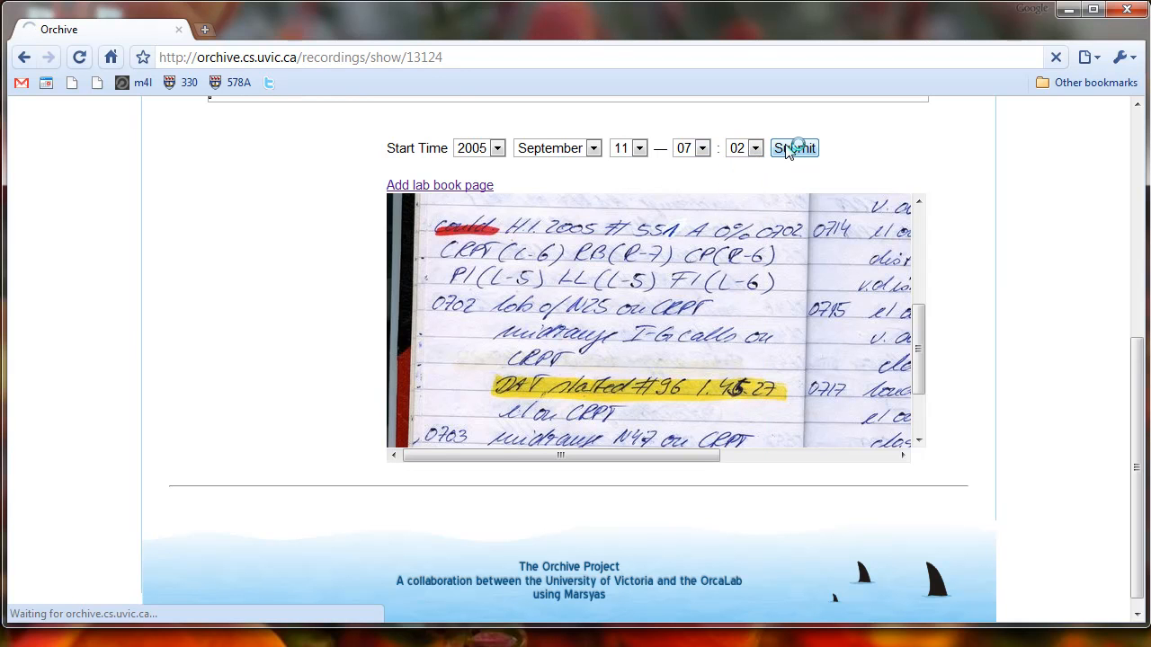
Submit 551A's 07:02 start time and confirm the 2005/09/11 07:02:00 timestamp.
left_click(794, 147)
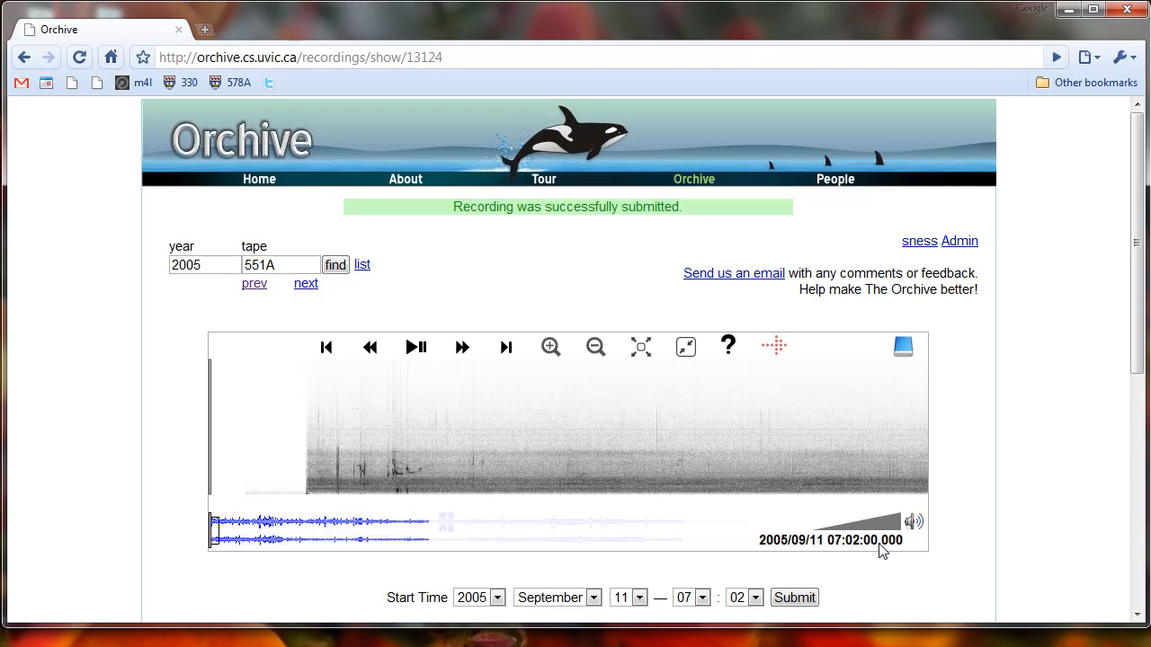
left_click(416, 347)
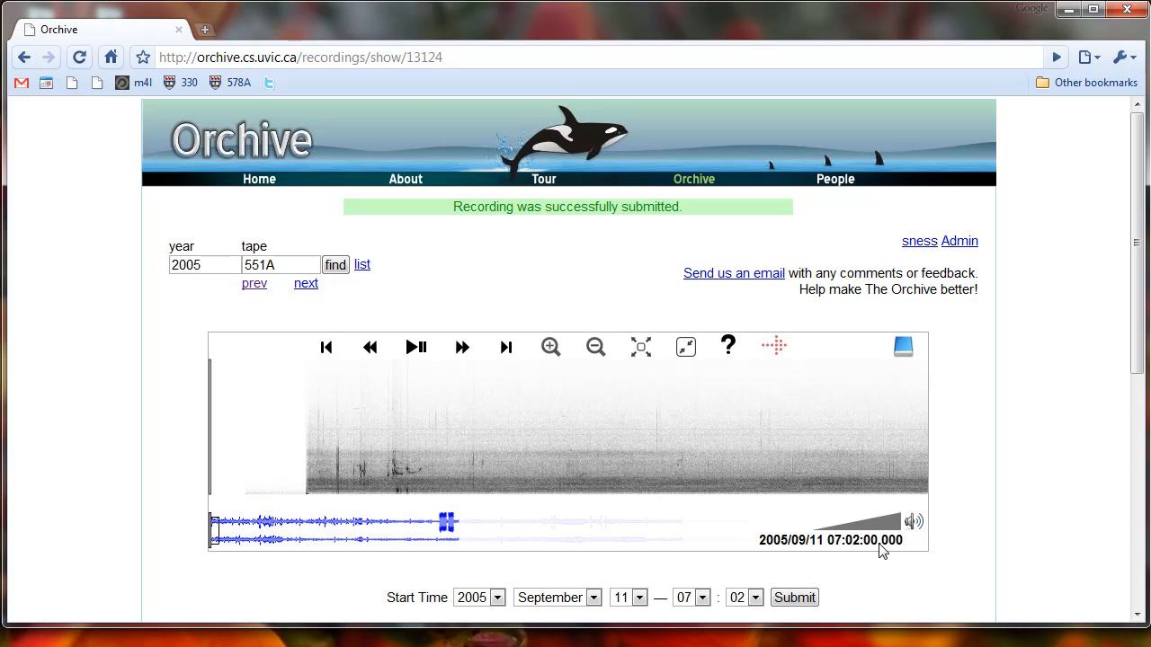